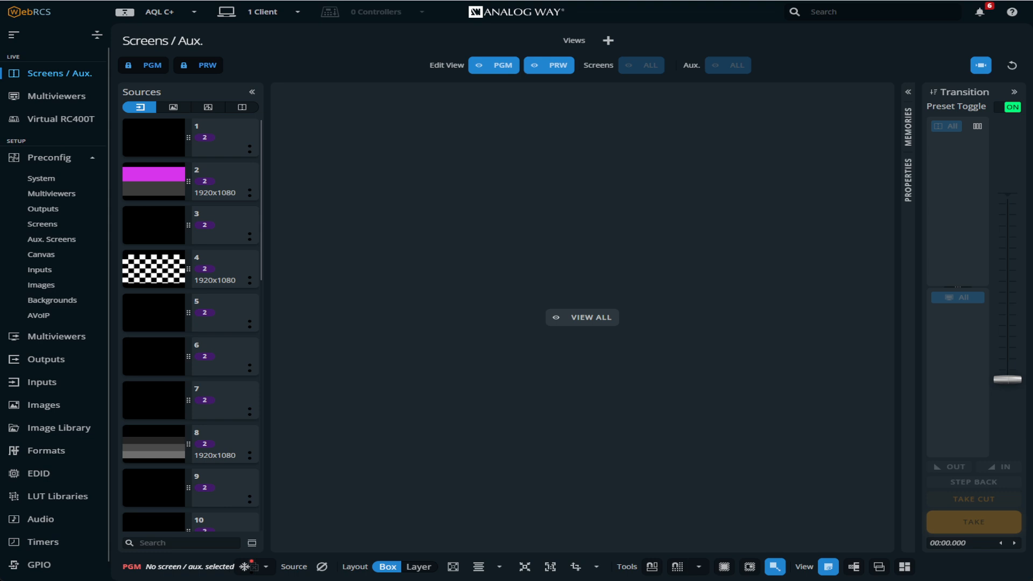
Step: Turn Screen 1 on and feed Region 1 with outputs Out1 and Out2
click(158, 11)
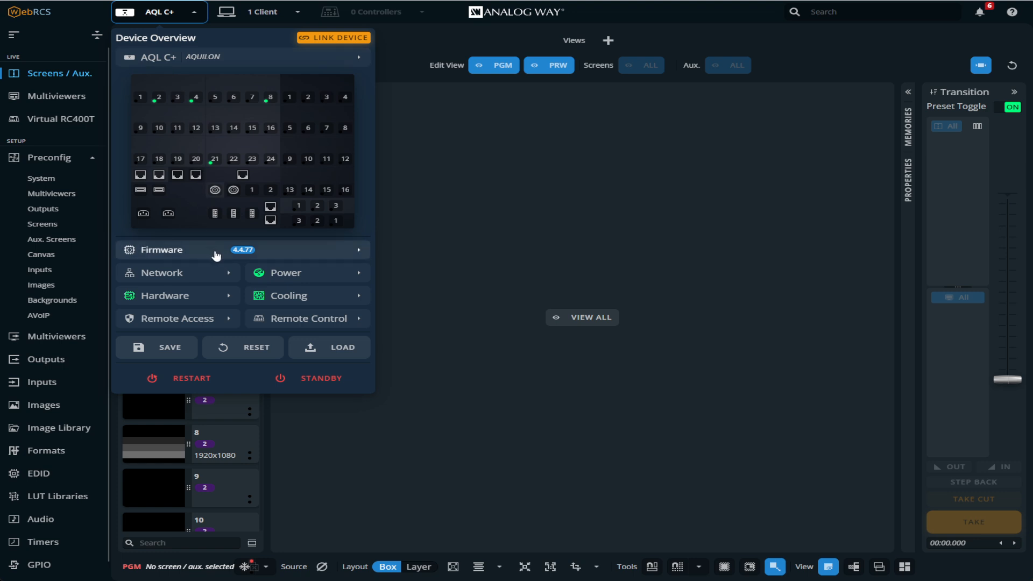
mouse_move(409, 88)
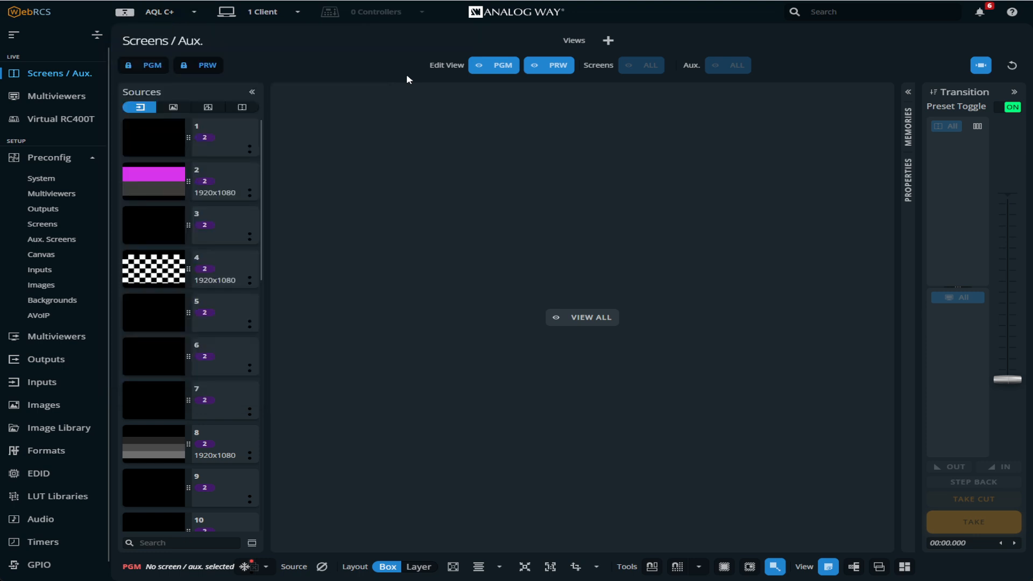
mouse_move(70, 234)
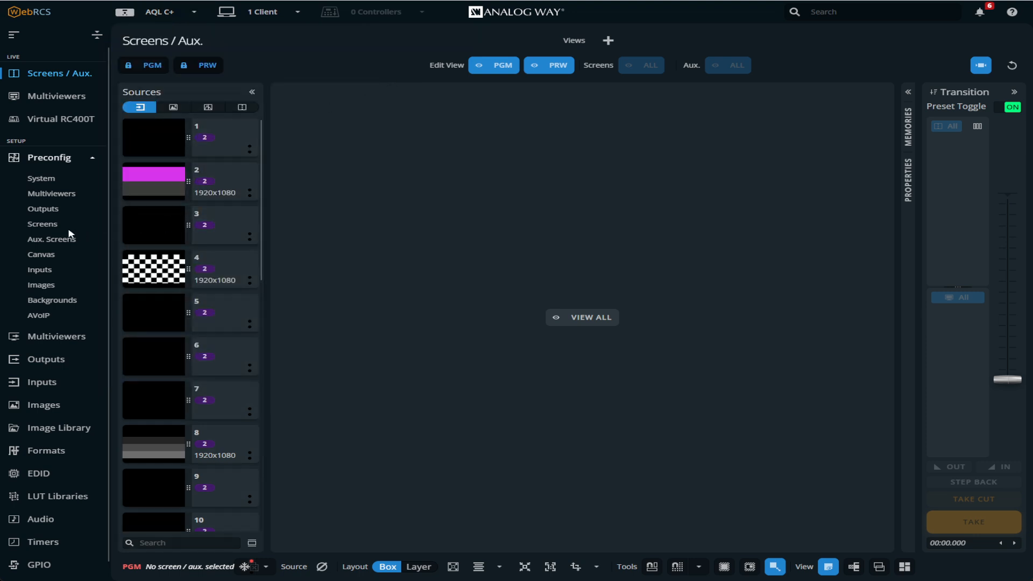
click(42, 223)
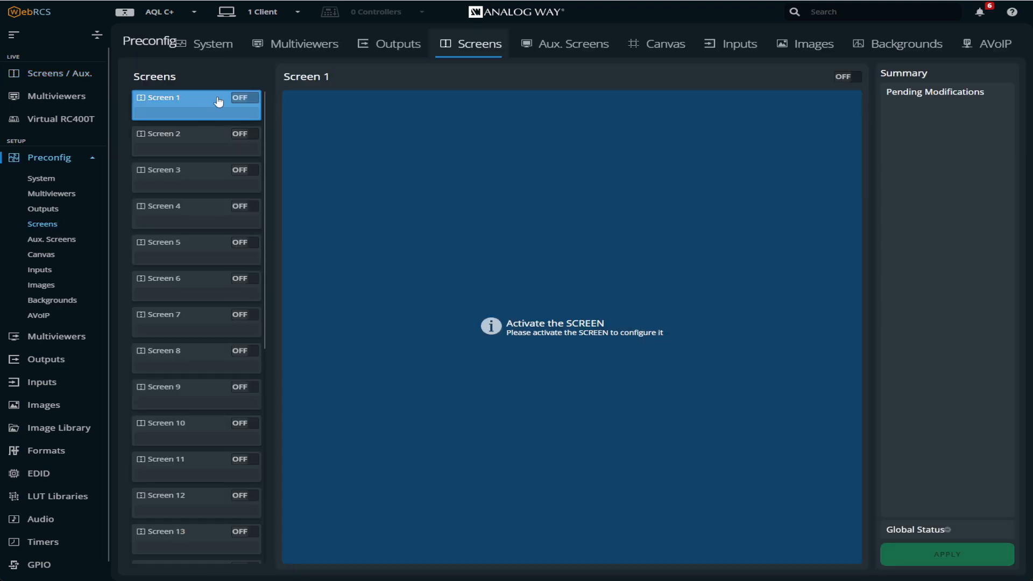
click(244, 98)
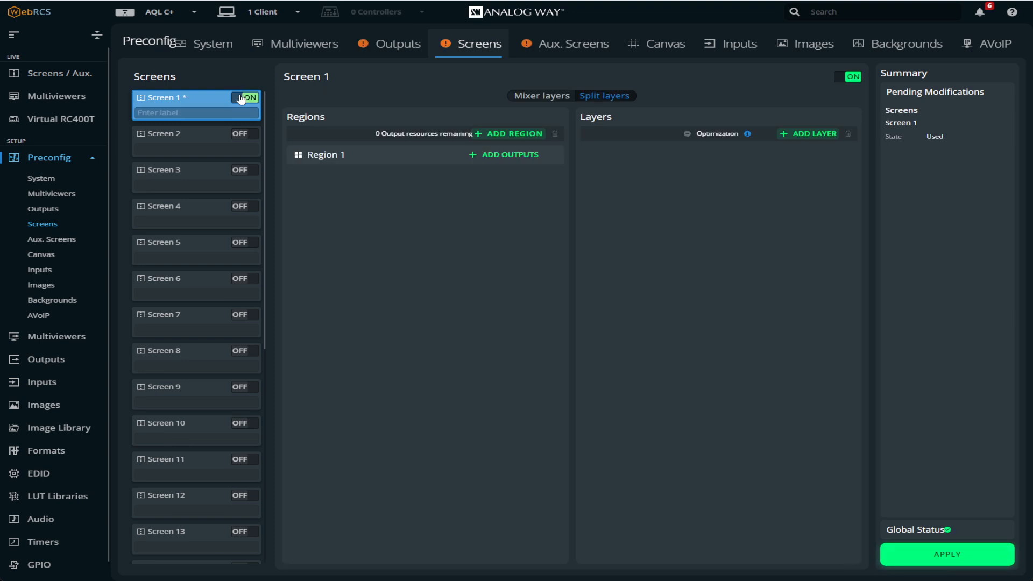
click(509, 154)
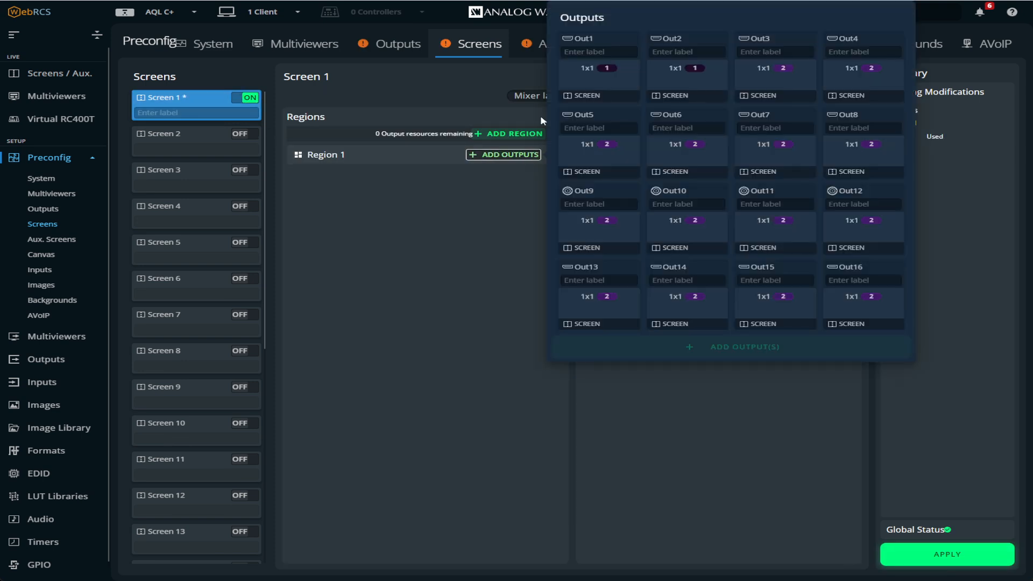
mouse_move(577, 93)
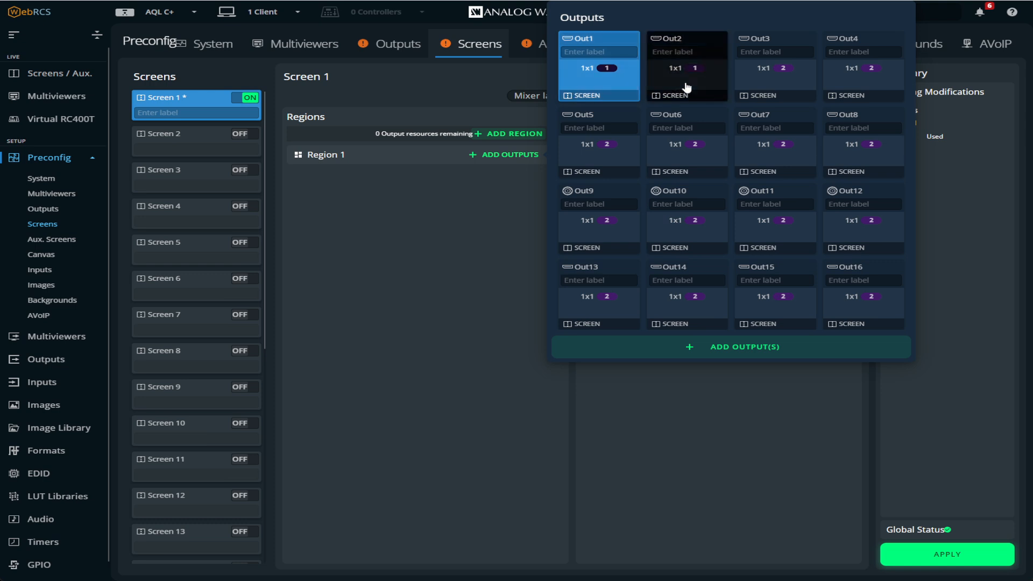
click(686, 65)
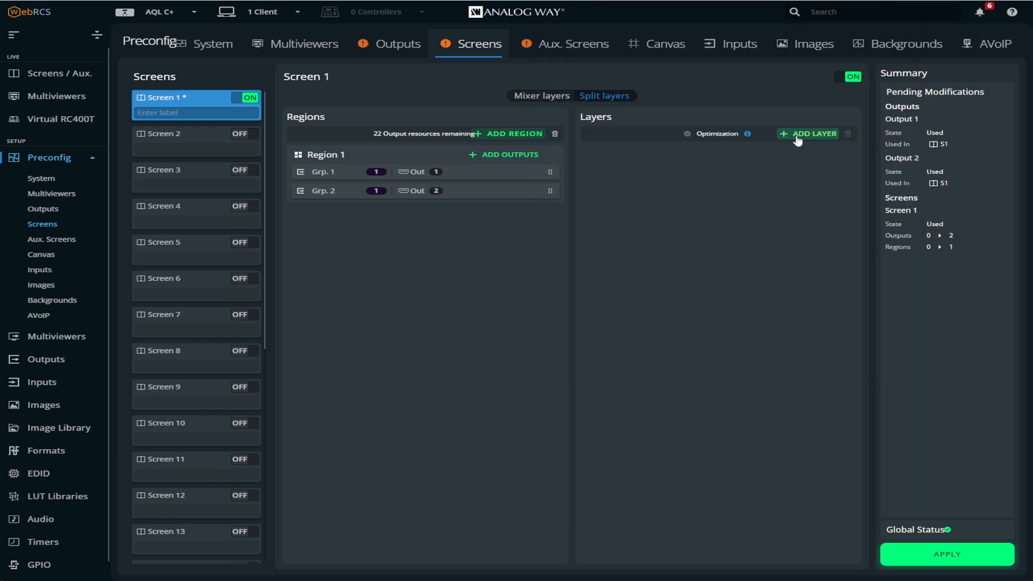
Step: Add layers to Screen 1 in split mode (Layer 1/Layer 2) and apply the modifications
click(813, 133)
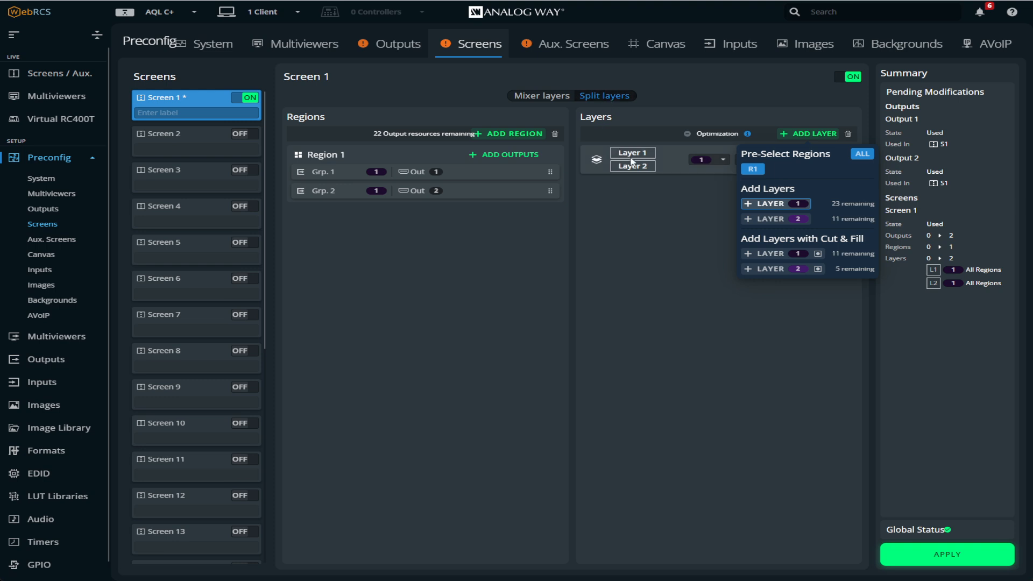
click(541, 96)
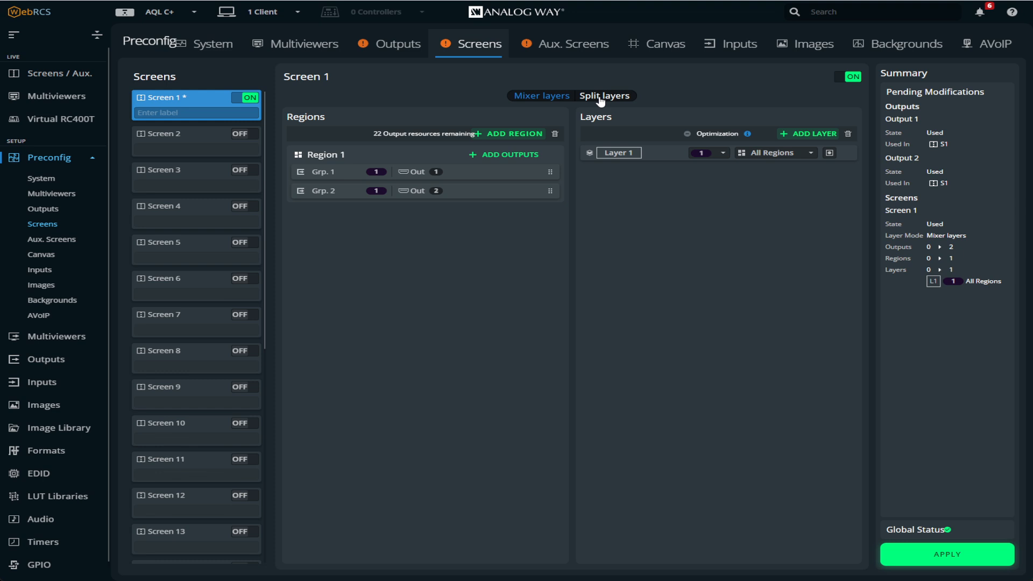
click(813, 133)
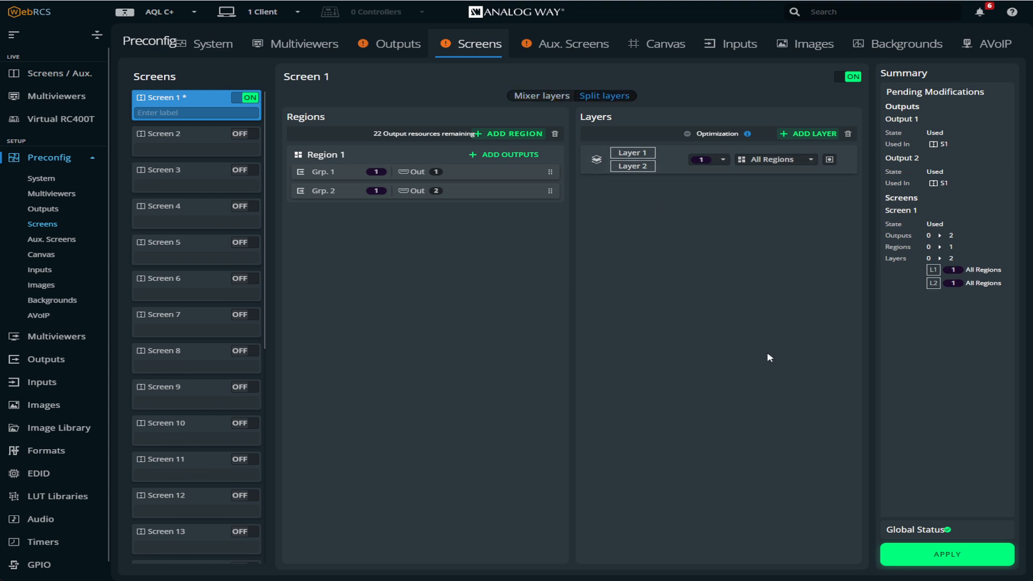
click(946, 555)
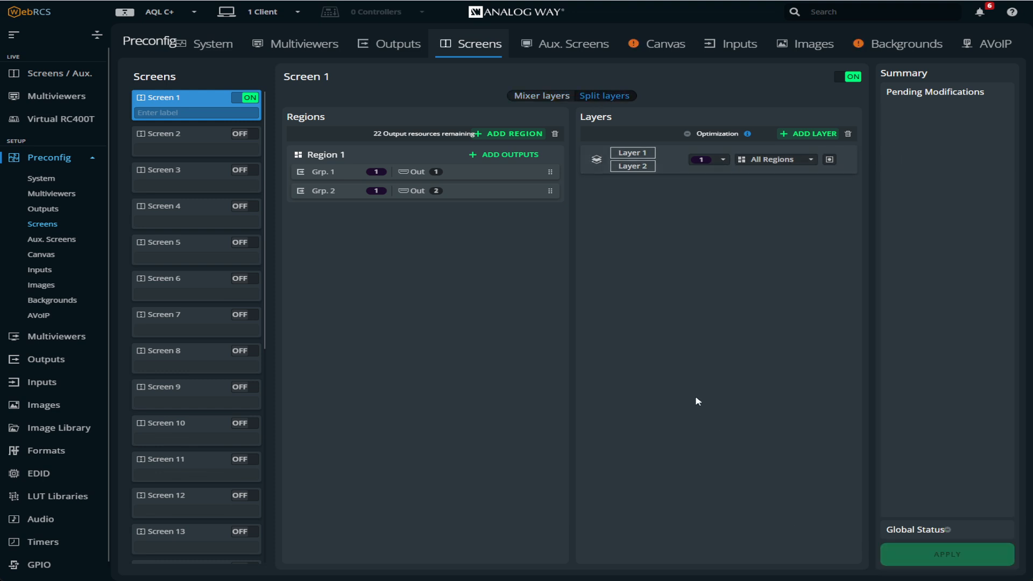
mouse_move(137, 236)
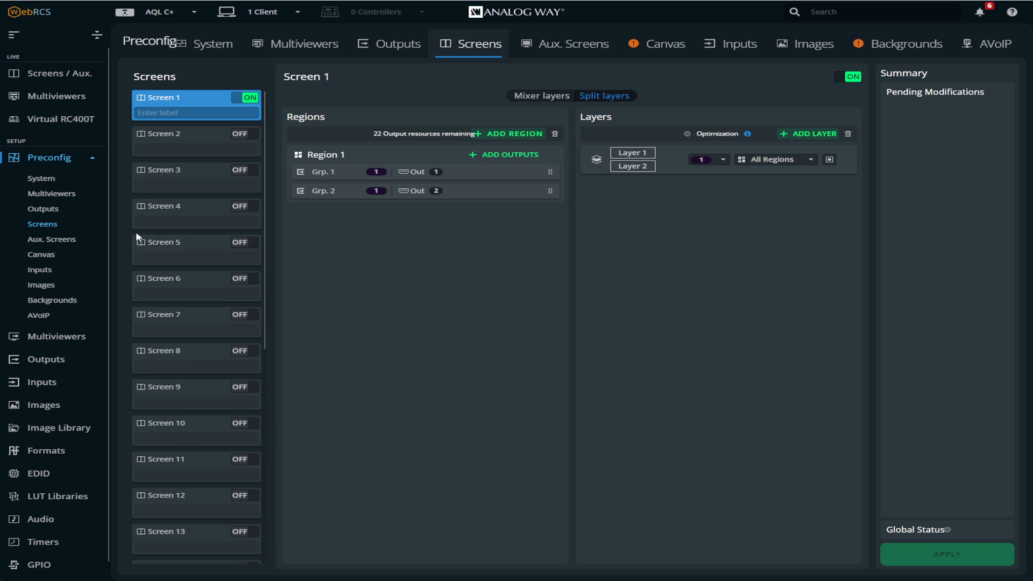
Step: Show S1's live program and preview and unlock the program view for editing
click(61, 74)
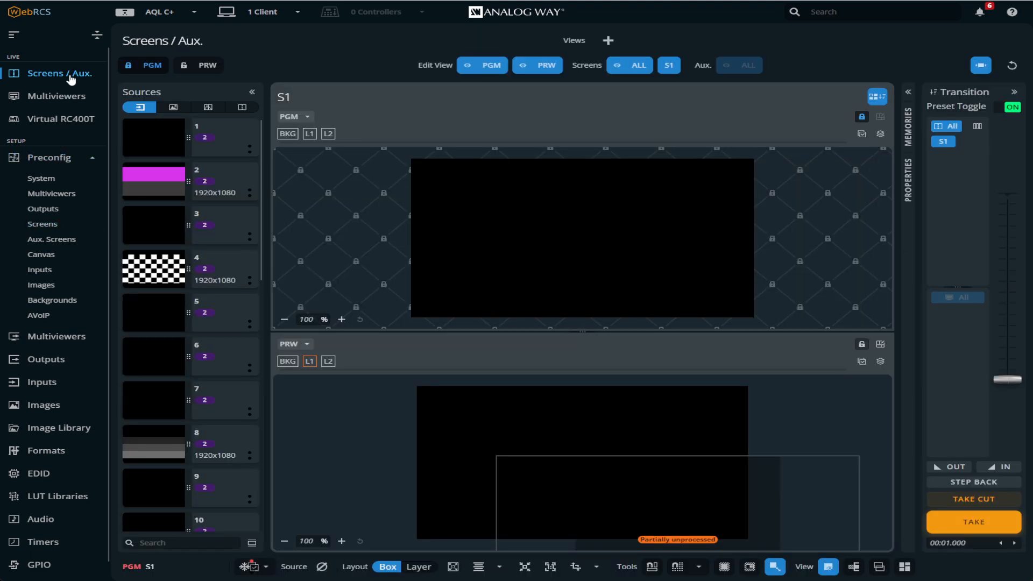
mouse_move(861, 116)
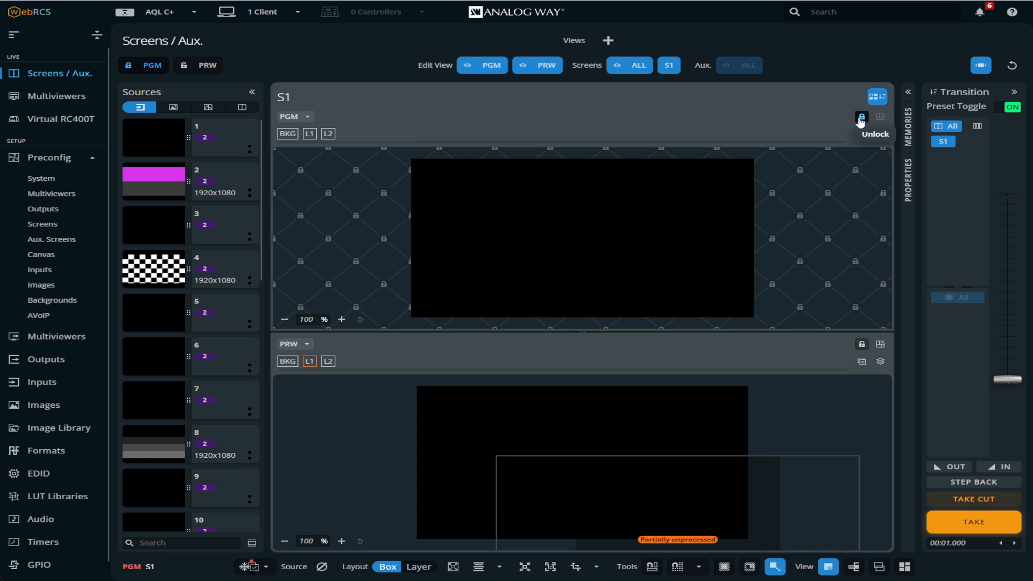
click(861, 118)
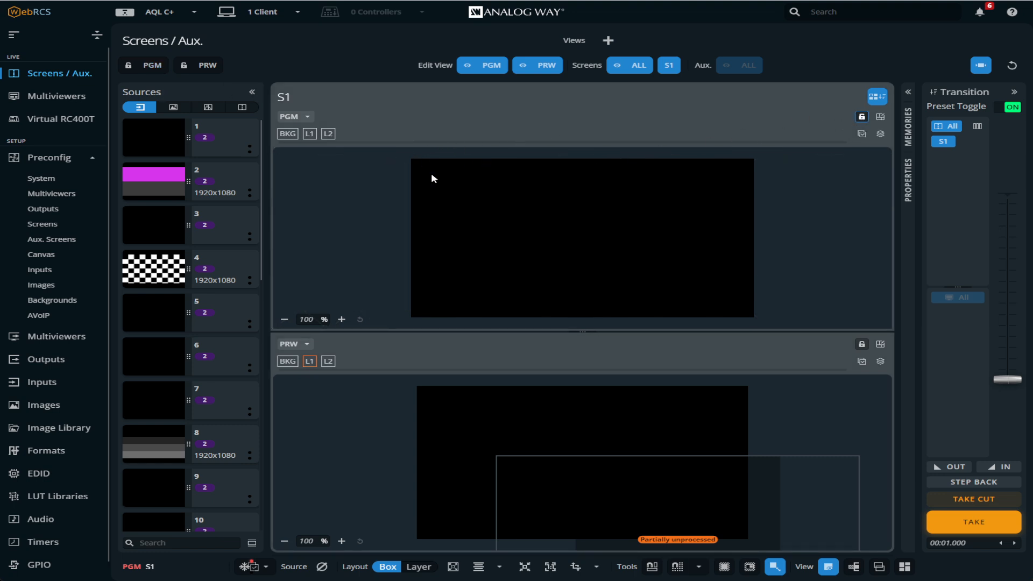
mouse_move(403, 191)
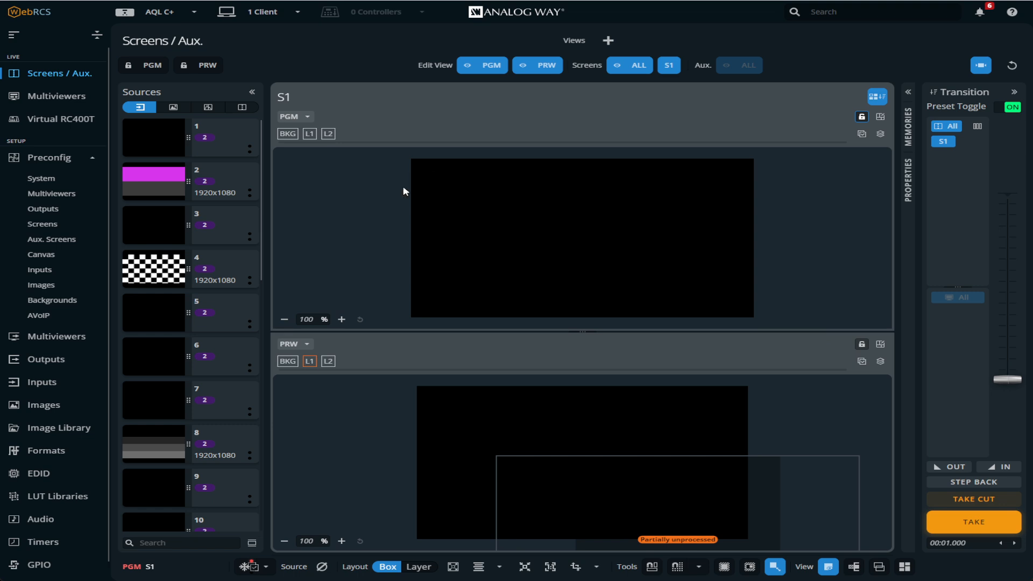
mouse_move(810, 213)
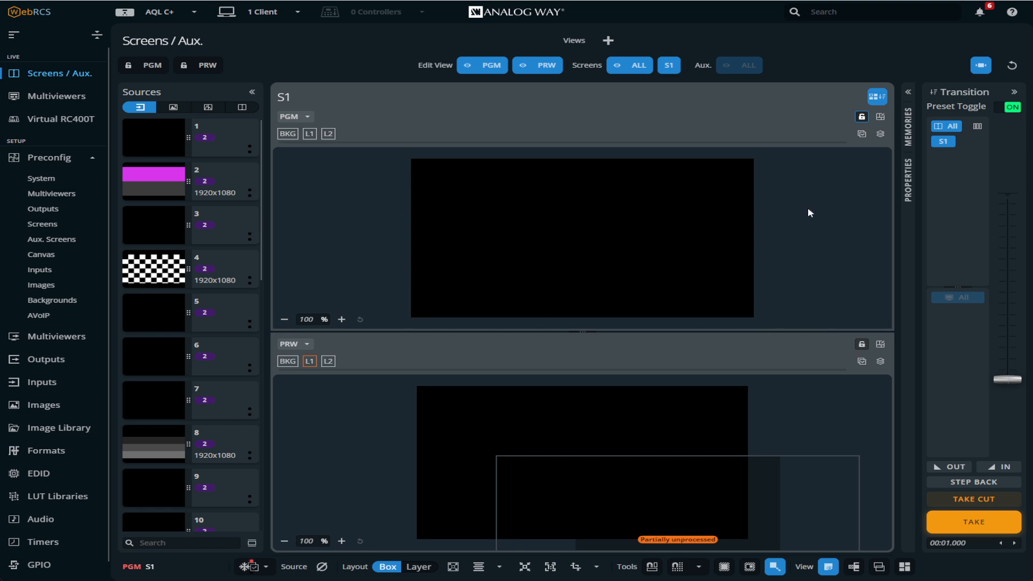
mouse_move(435, 183)
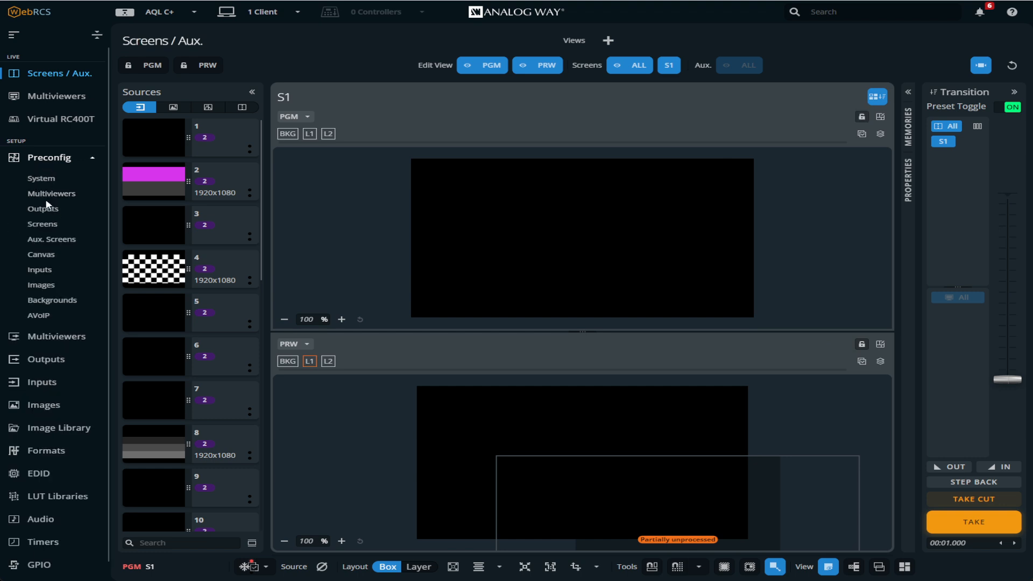
Step: Show Screen 1's canvas setup as a 1x1 grid at 1920x1080, briefly checking the pattern choices
click(40, 254)
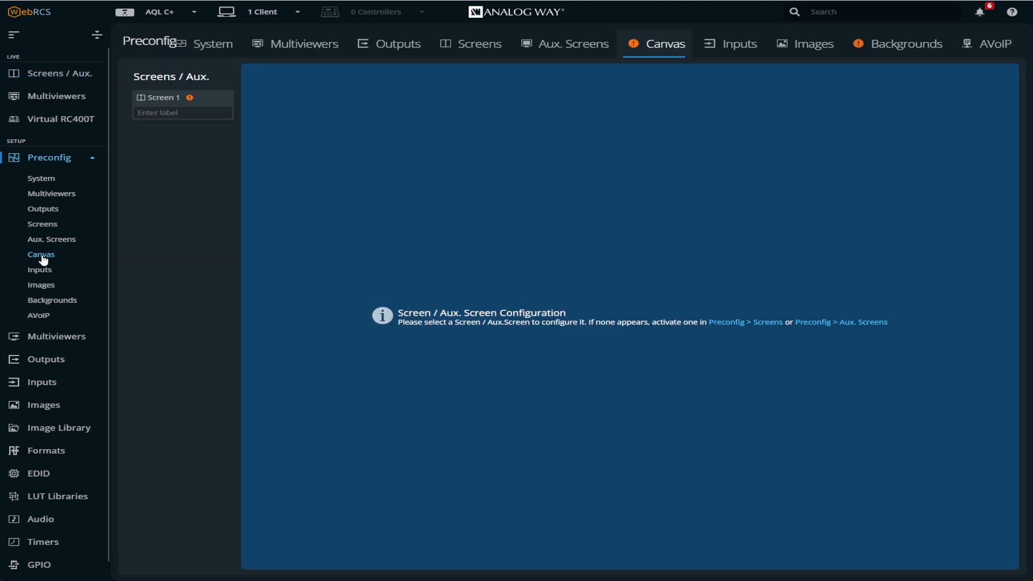
click(162, 98)
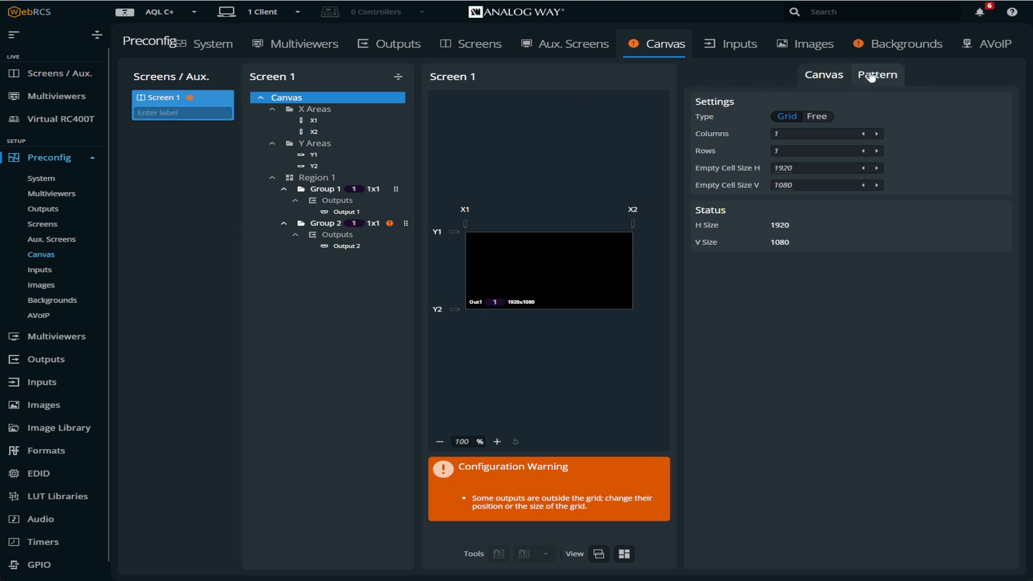
click(822, 74)
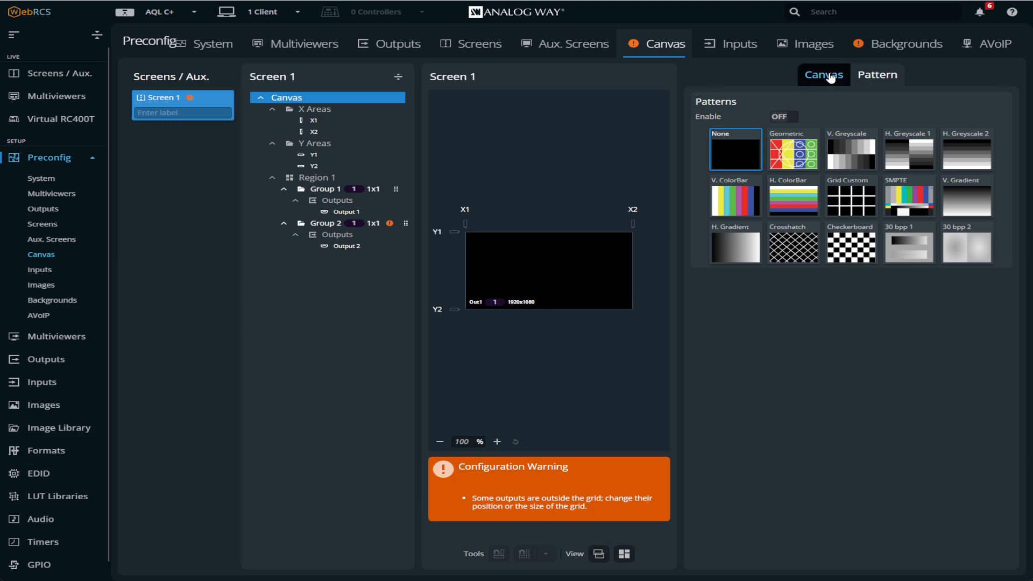
click(823, 74)
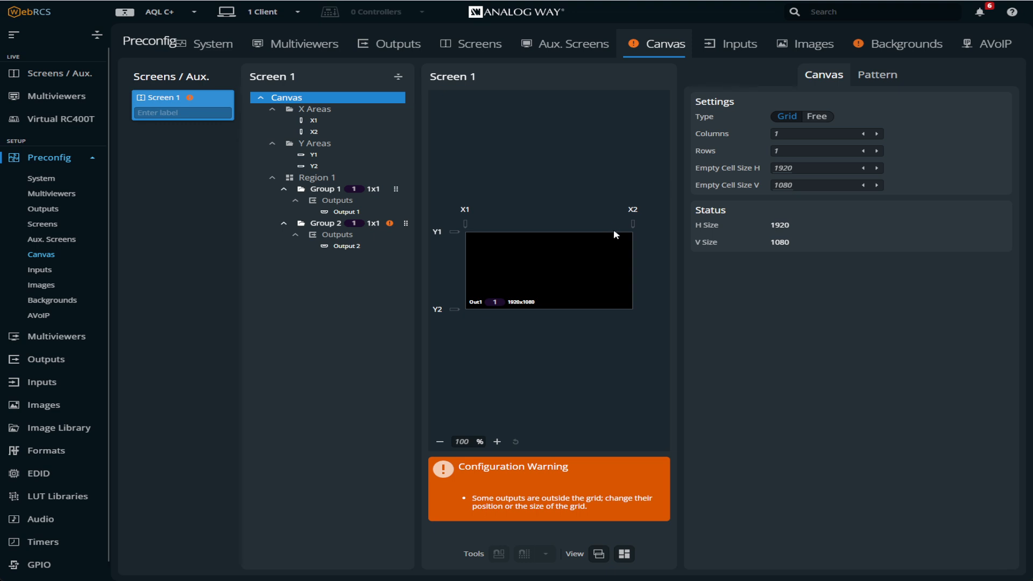
mouse_move(573, 301)
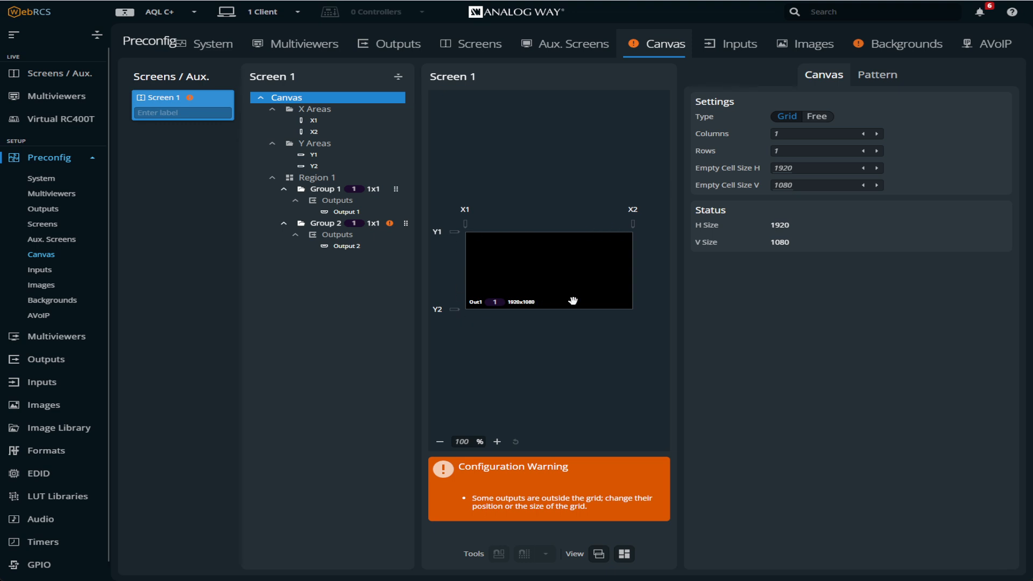
mouse_move(459, 295)
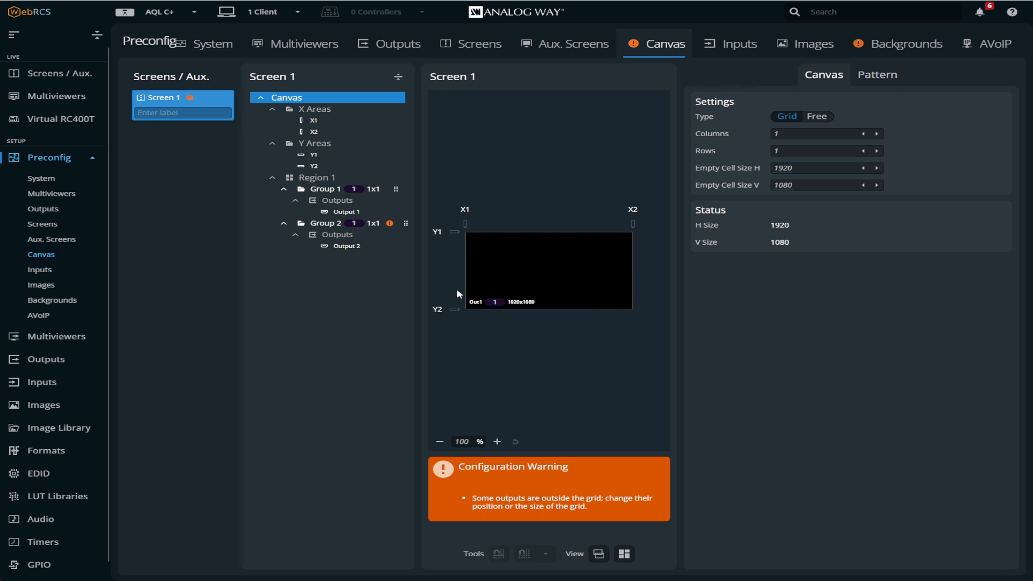
mouse_move(527, 232)
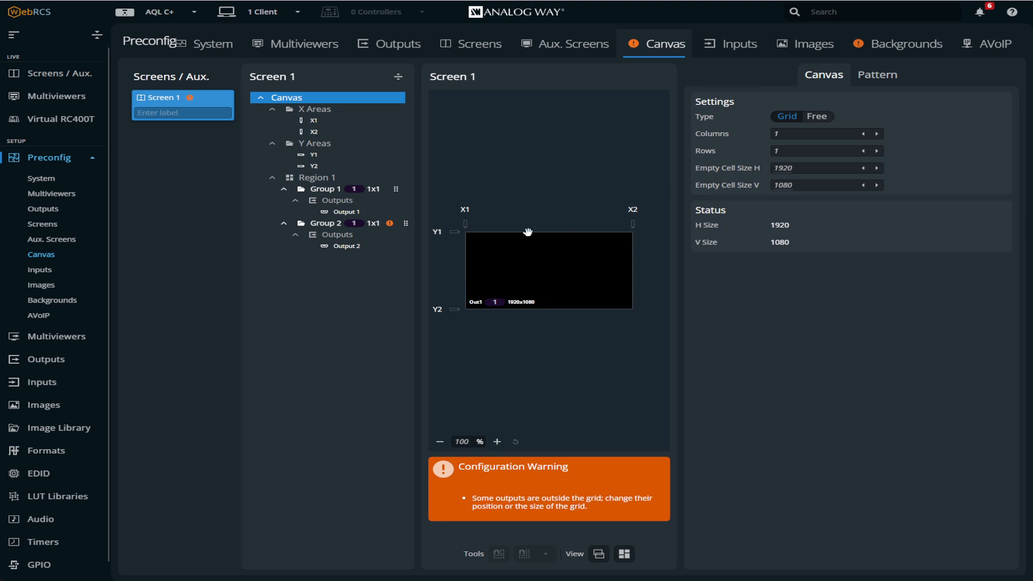
mouse_move(529, 169)
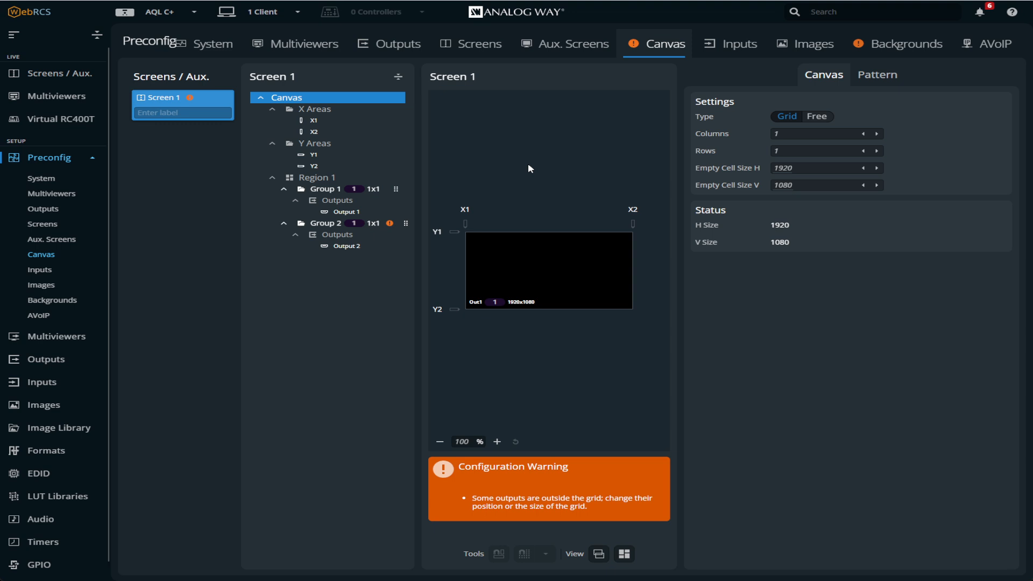
mouse_move(533, 169)
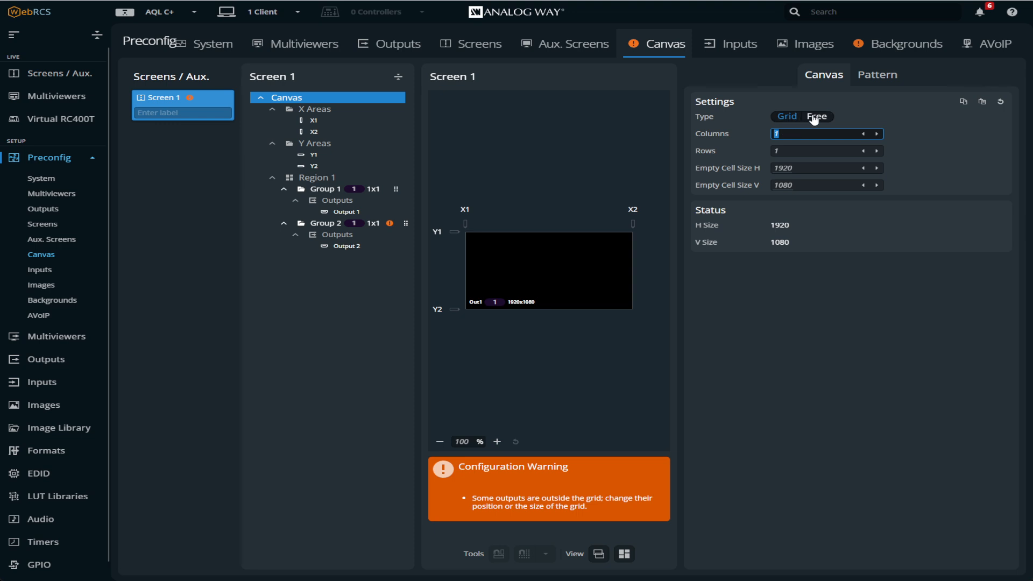
Step: Switch Screen 1's canvas to Free layout and set Group 2's H Position to 0
click(816, 116)
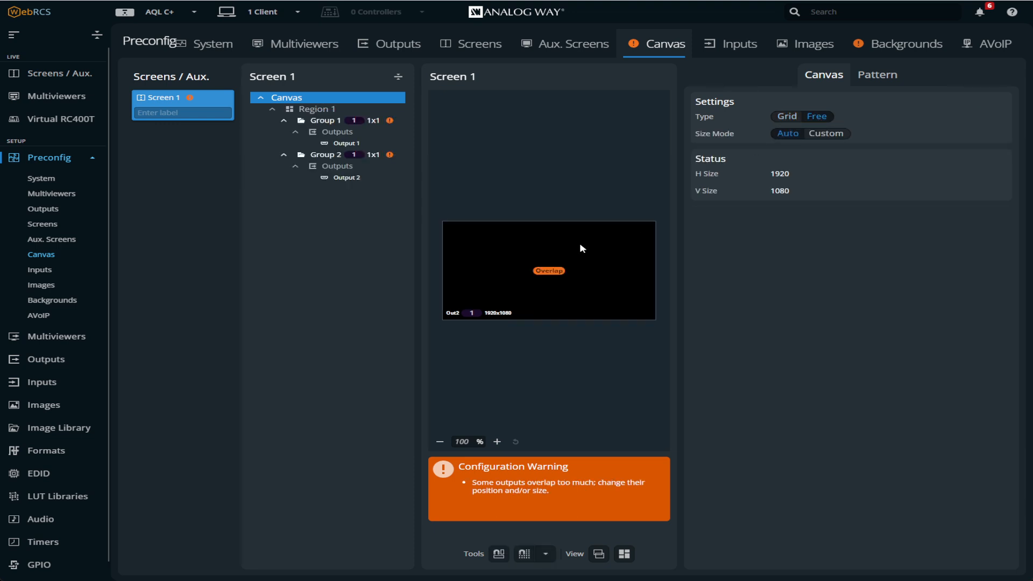
click(324, 153)
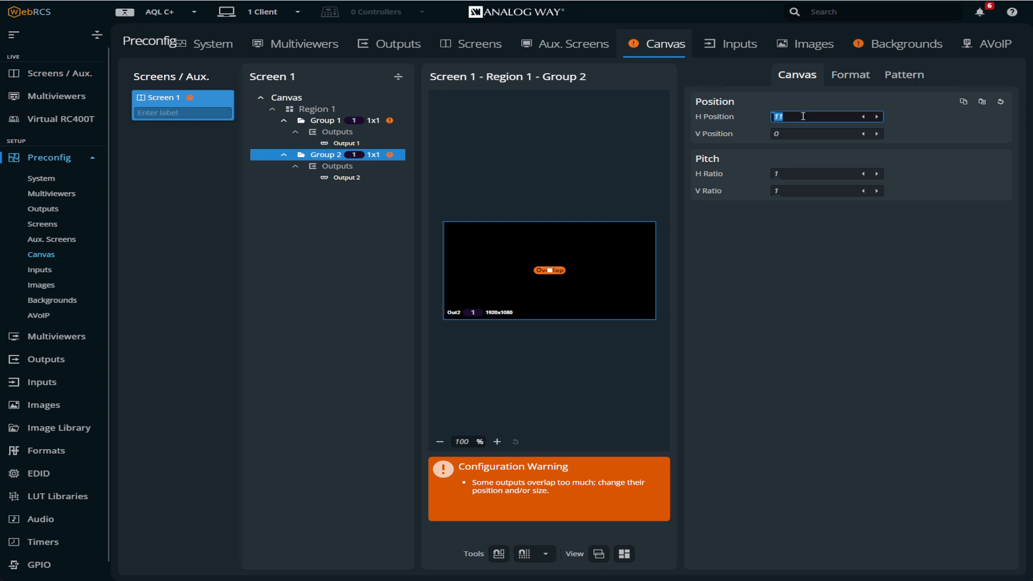
text(0)
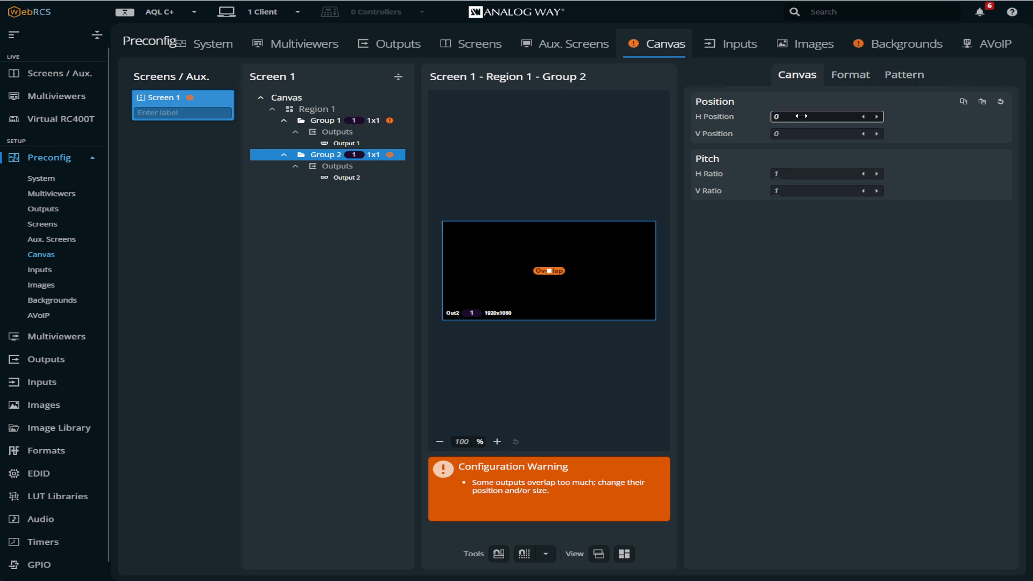
click(287, 97)
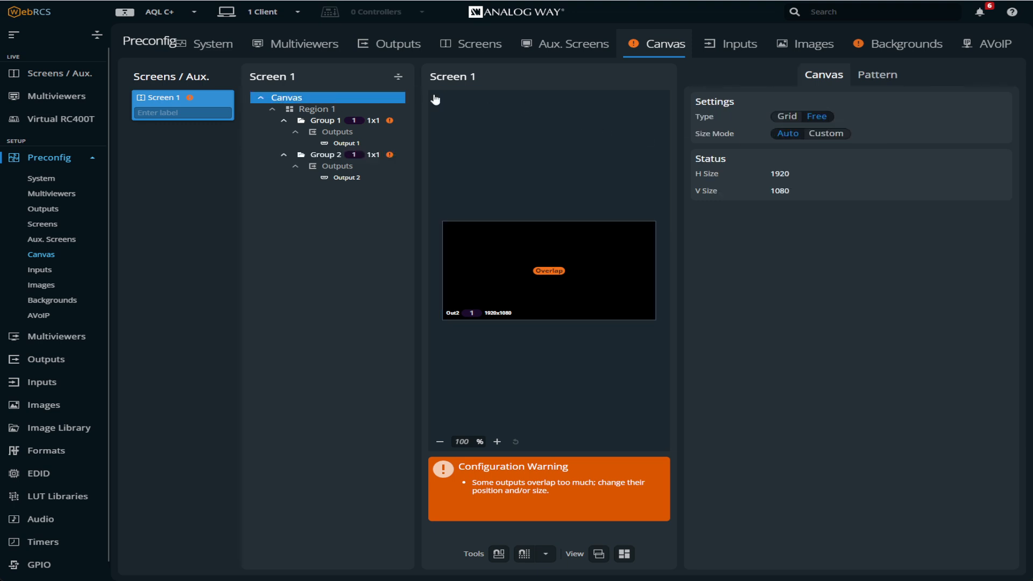
Step: Set the canvas back to a Grid with 2 columns and place Out2 in the second column
click(787, 116)
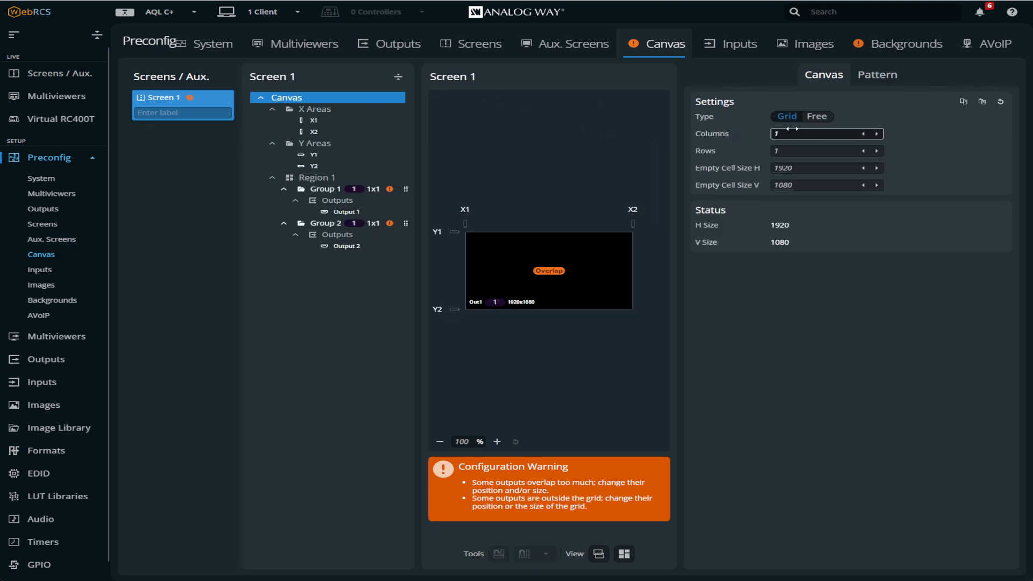
click(876, 133)
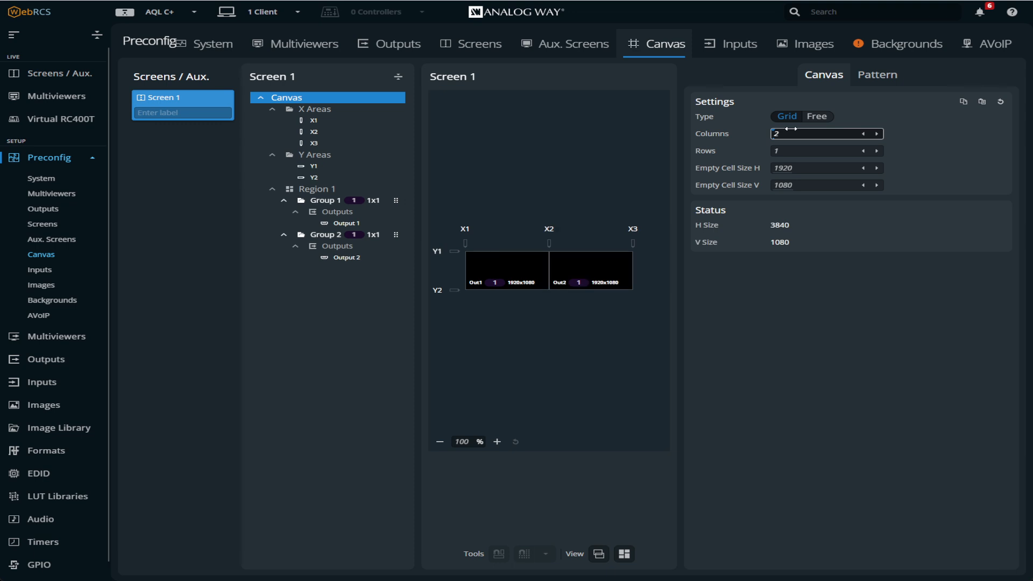
mouse_move(599, 262)
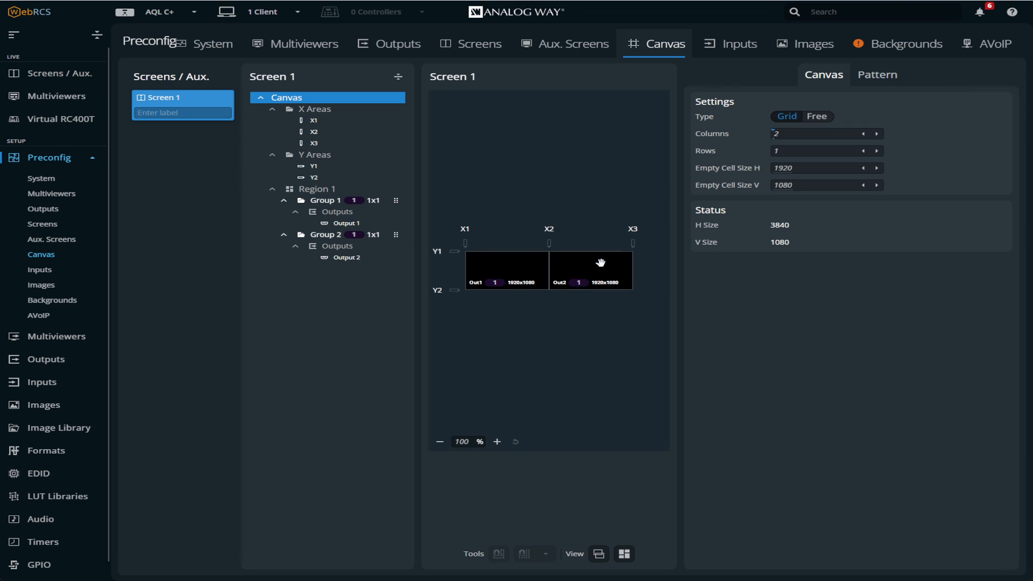
click(325, 239)
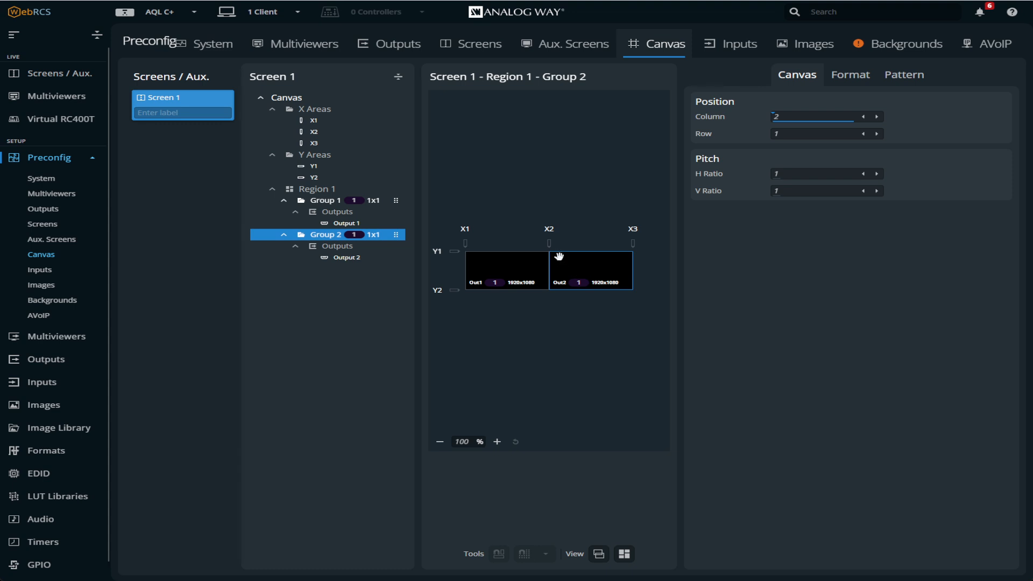
mouse_move(587, 271)
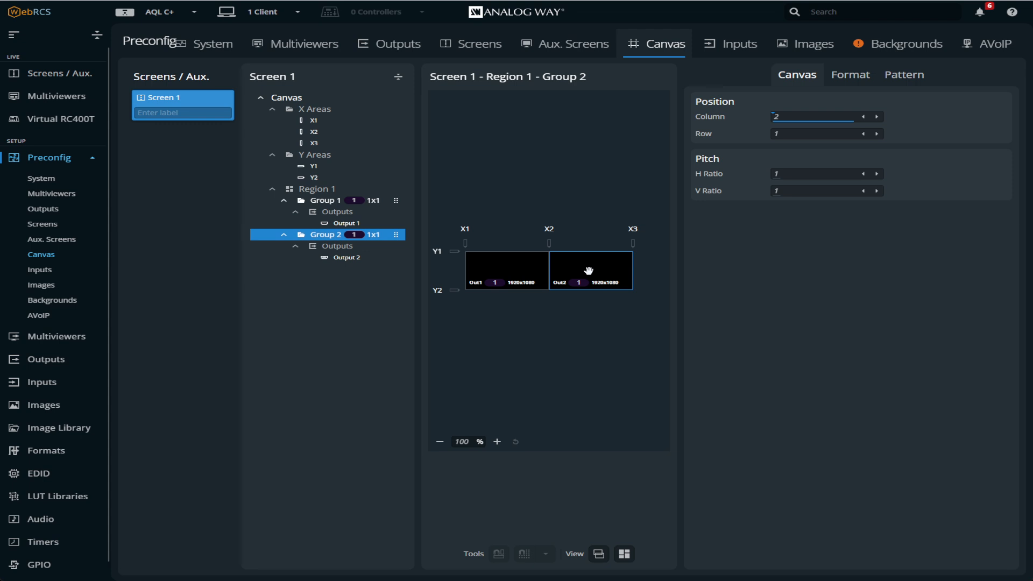
mouse_move(556, 267)
text(1)
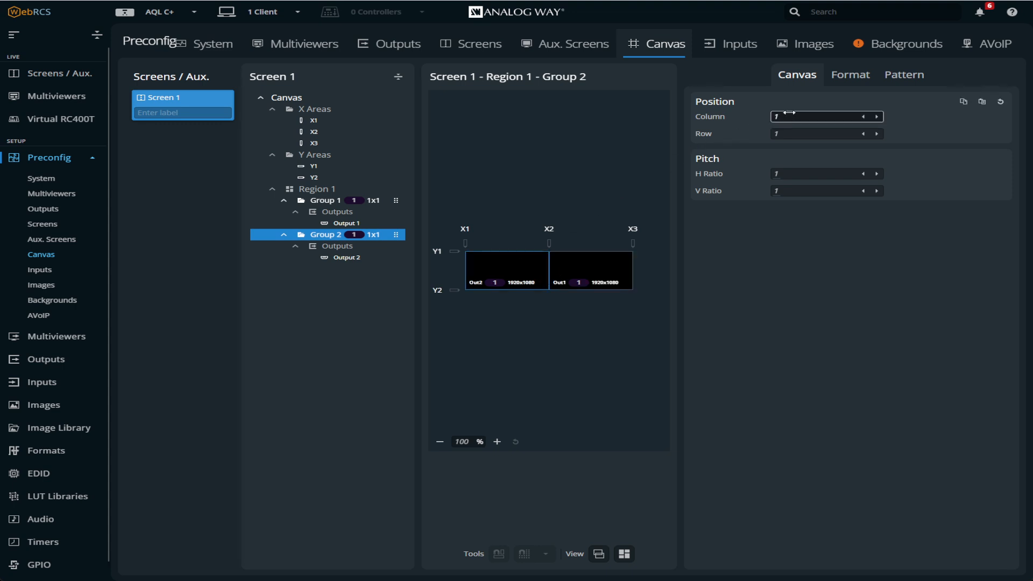
click(286, 98)
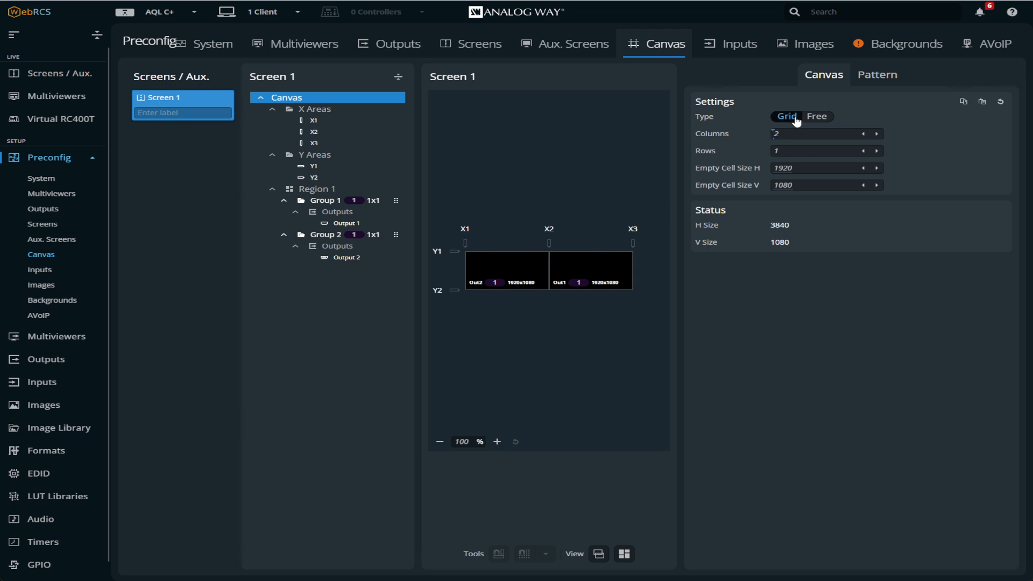
Step: Check Group 1 and Group 2 positions so Out1 sits left of Out2 without overlap
click(325, 201)
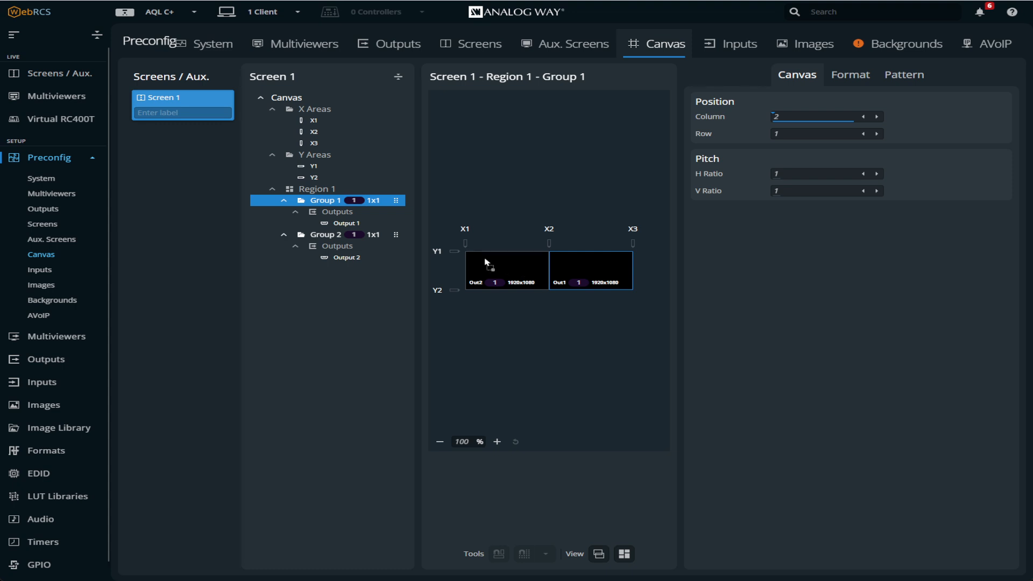
click(326, 235)
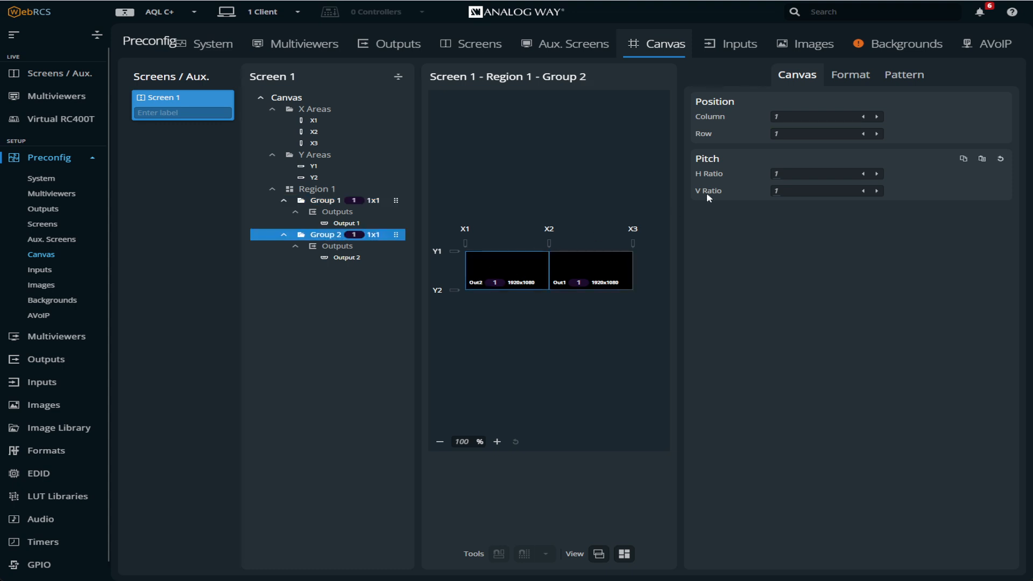
mouse_move(592, 177)
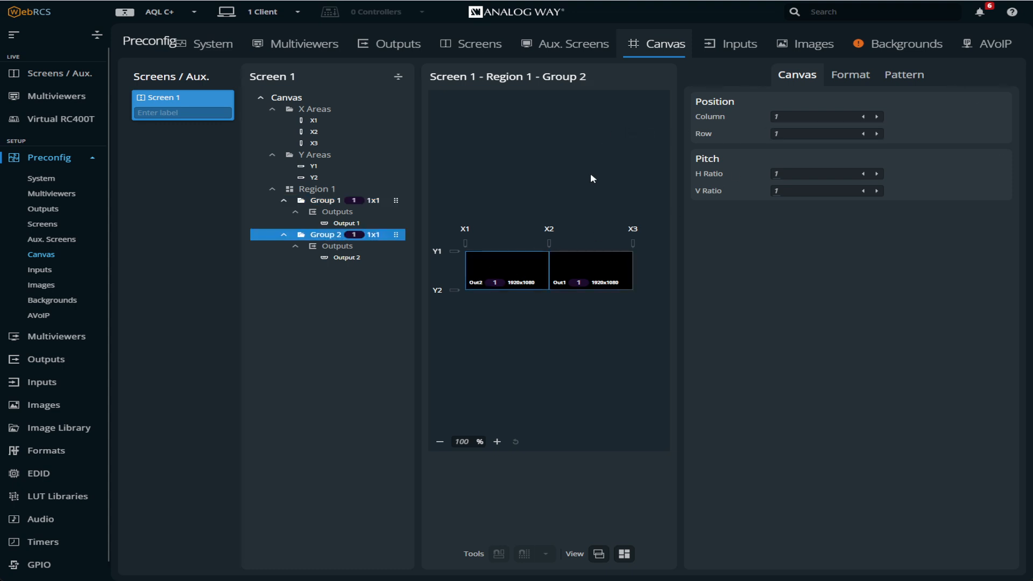
mouse_move(310, 108)
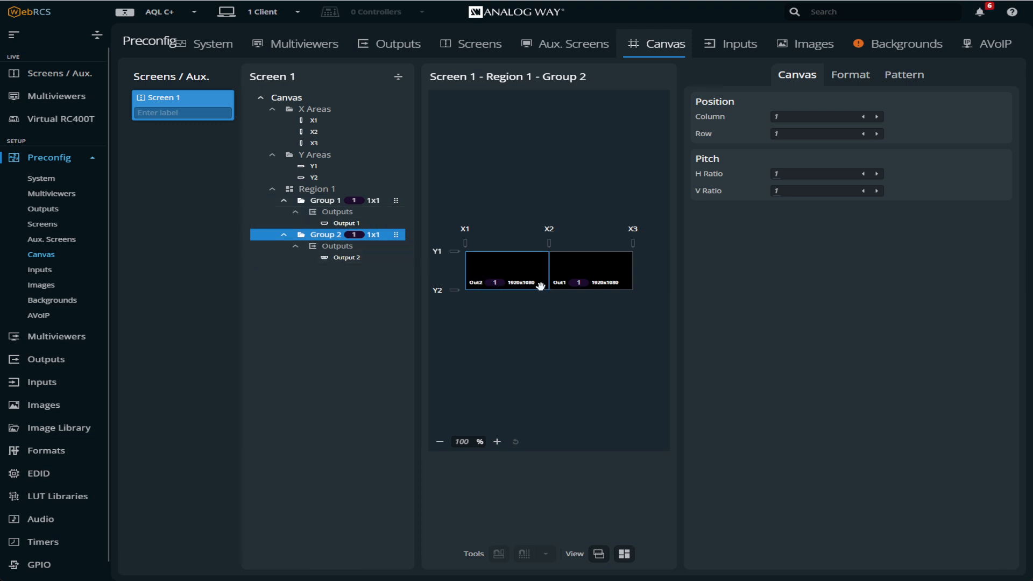
mouse_move(505, 288)
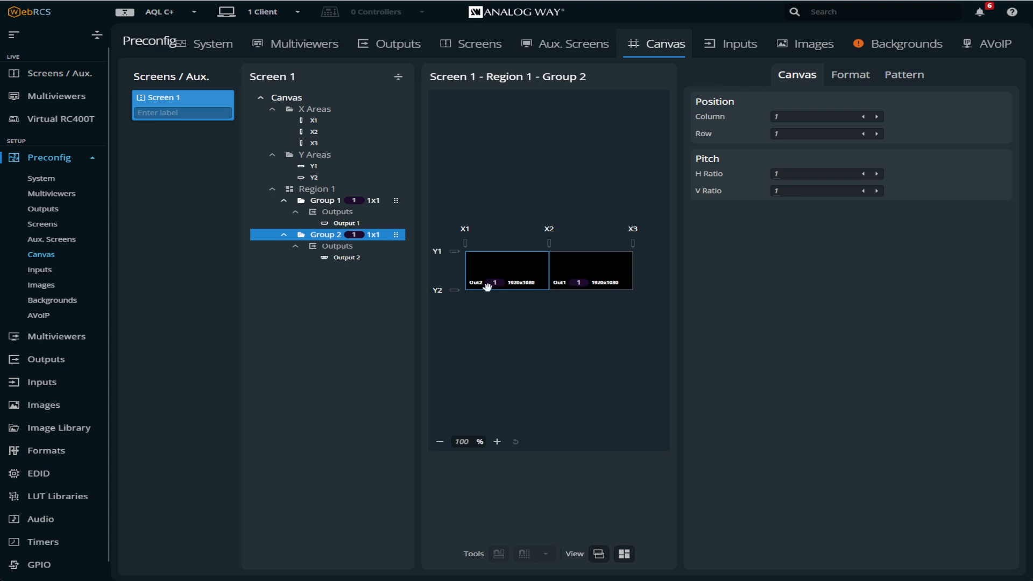
mouse_move(575, 289)
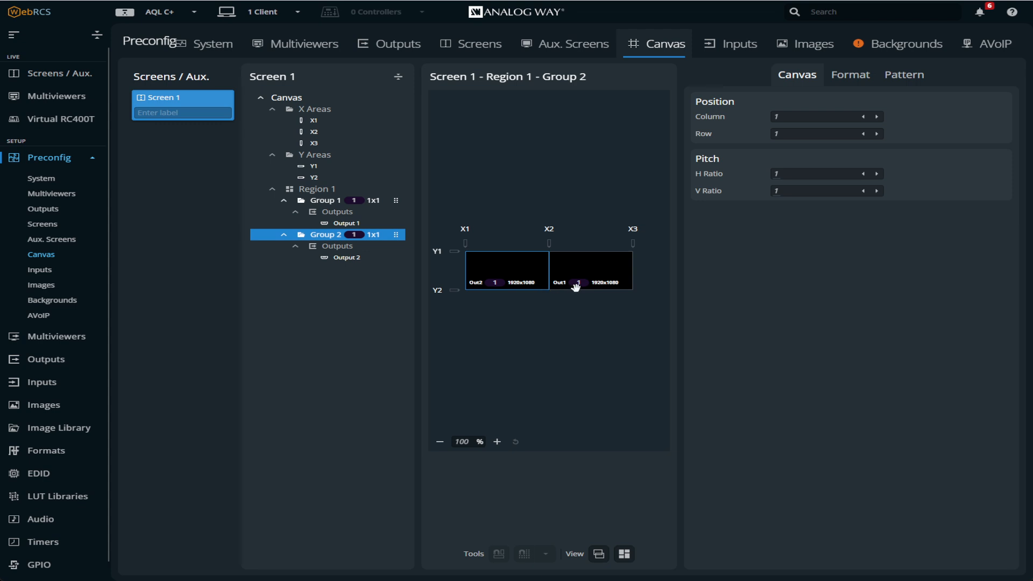
mouse_move(579, 286)
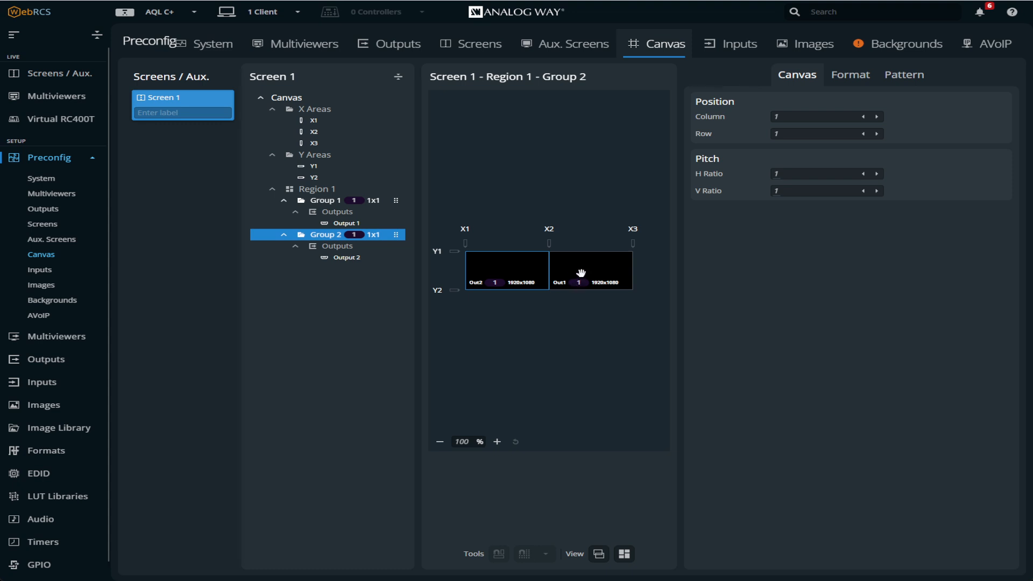
mouse_move(561, 265)
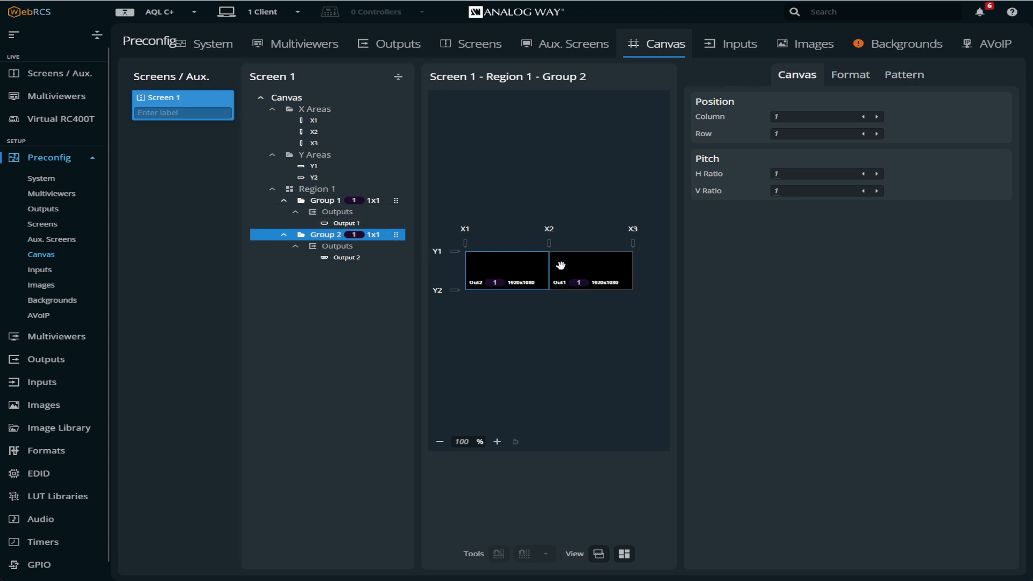
click(325, 200)
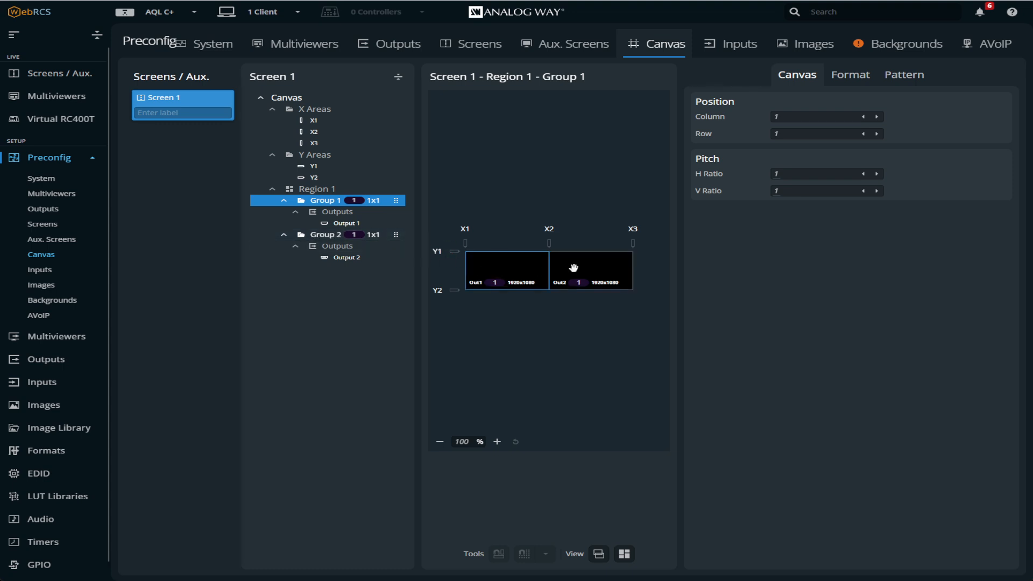
mouse_move(506, 258)
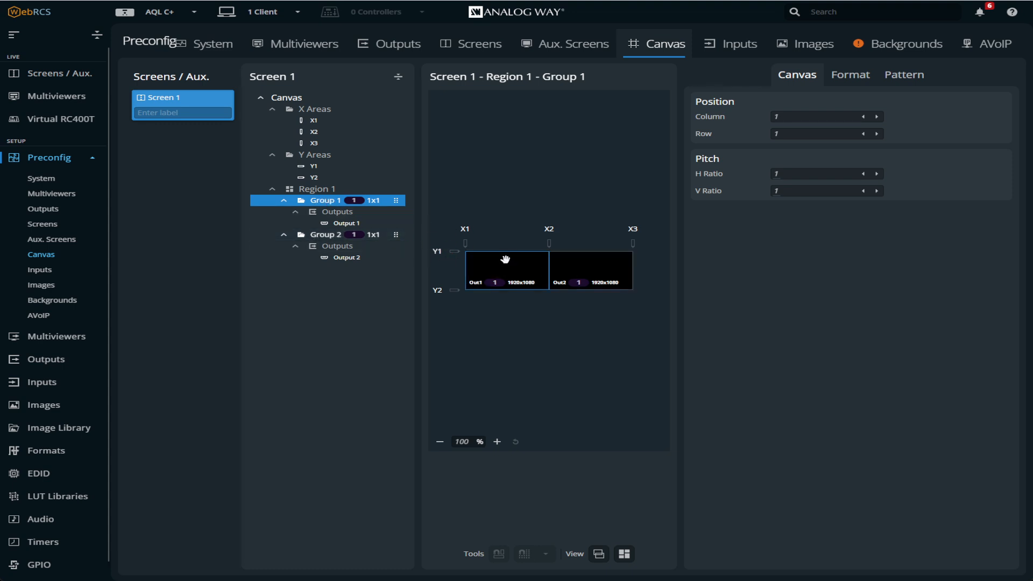
mouse_move(474, 272)
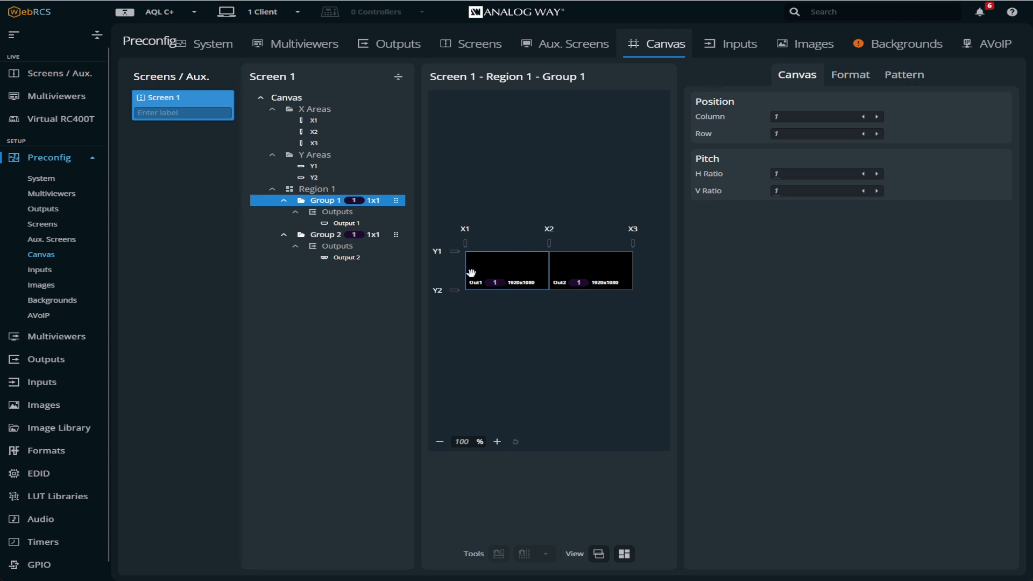
Step: Glance at the live view, then reopen Screen 1's canvas preconfiguration
click(59, 73)
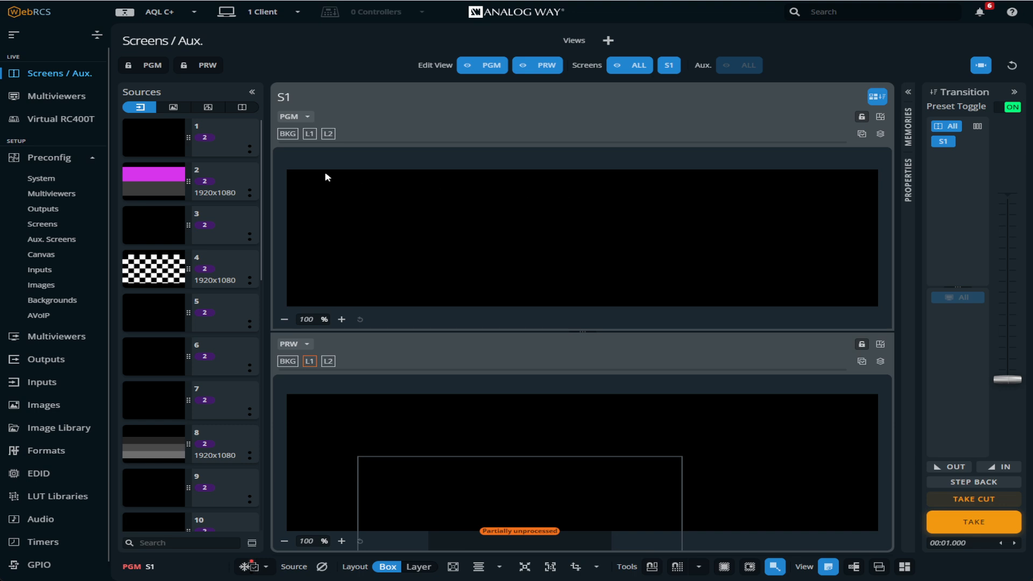
mouse_move(446, 184)
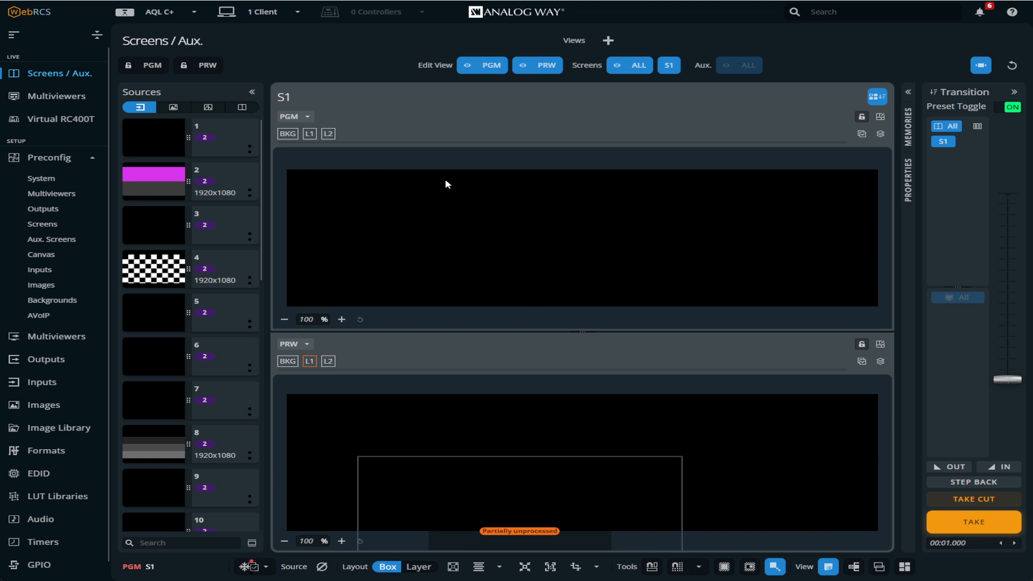
click(42, 224)
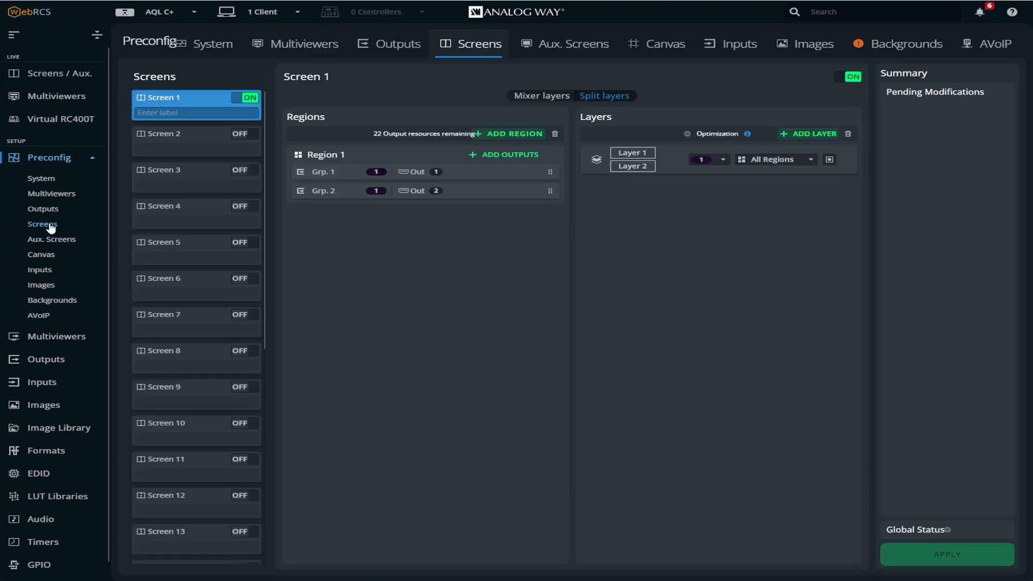
click(664, 43)
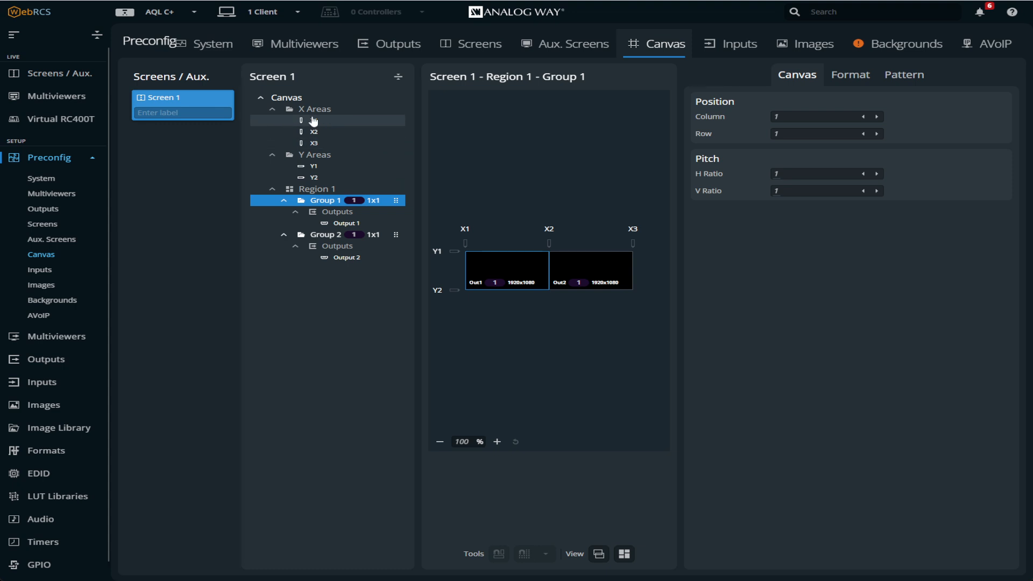
Step: Show the overall canvas settings: 2 columns by 1 row, 3840x1080
click(286, 97)
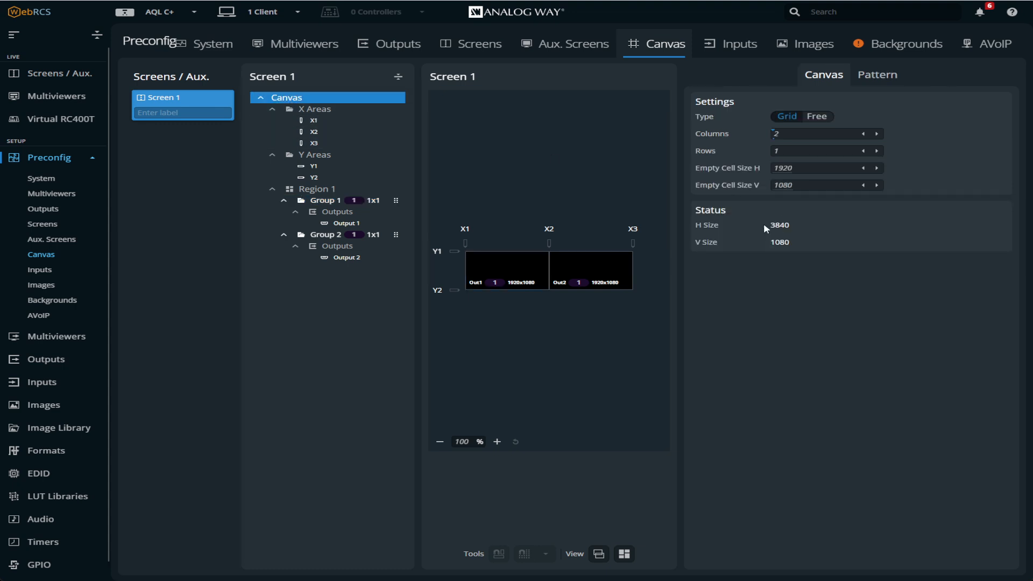
mouse_move(808, 256)
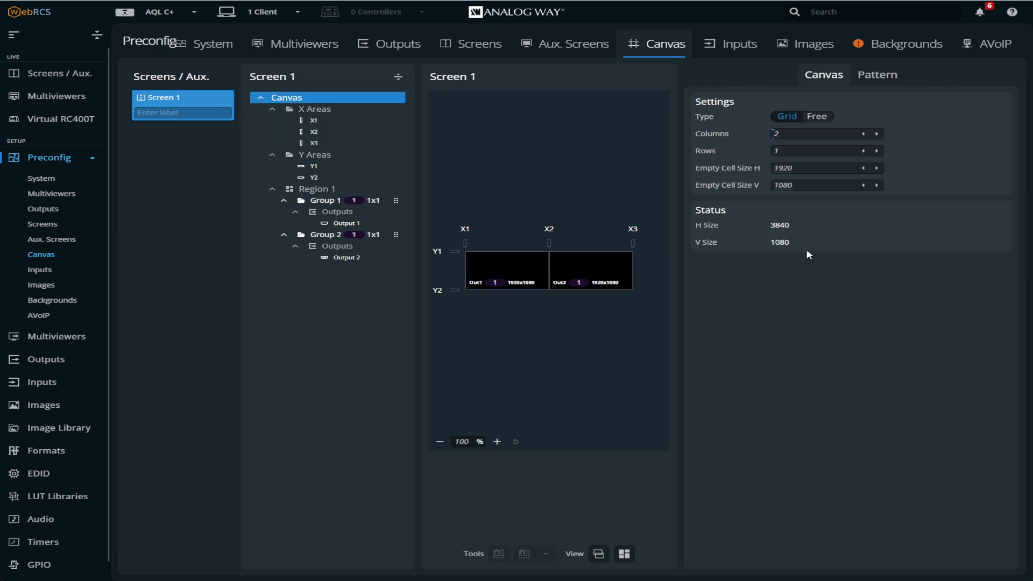
mouse_move(780, 239)
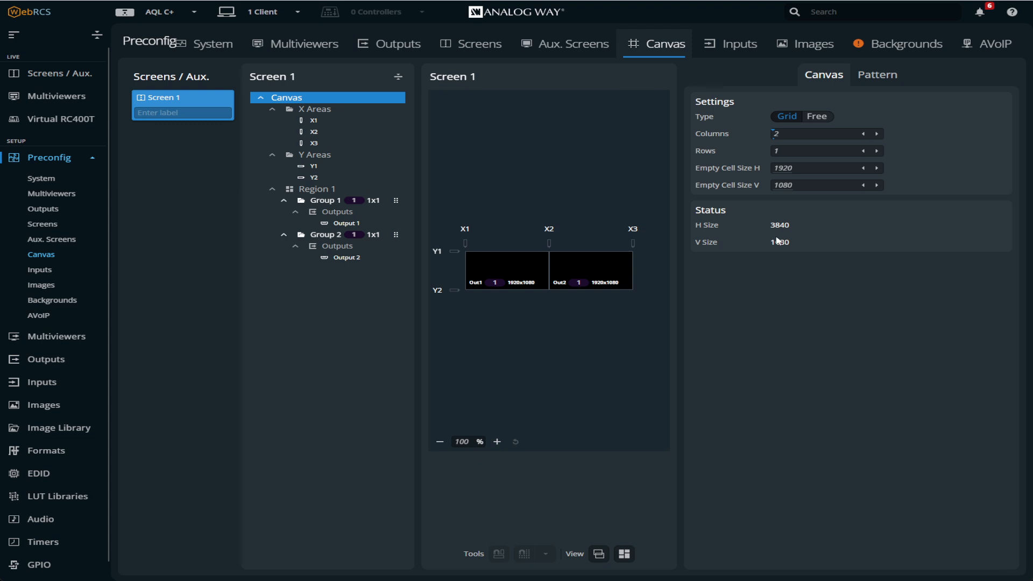
mouse_move(747, 232)
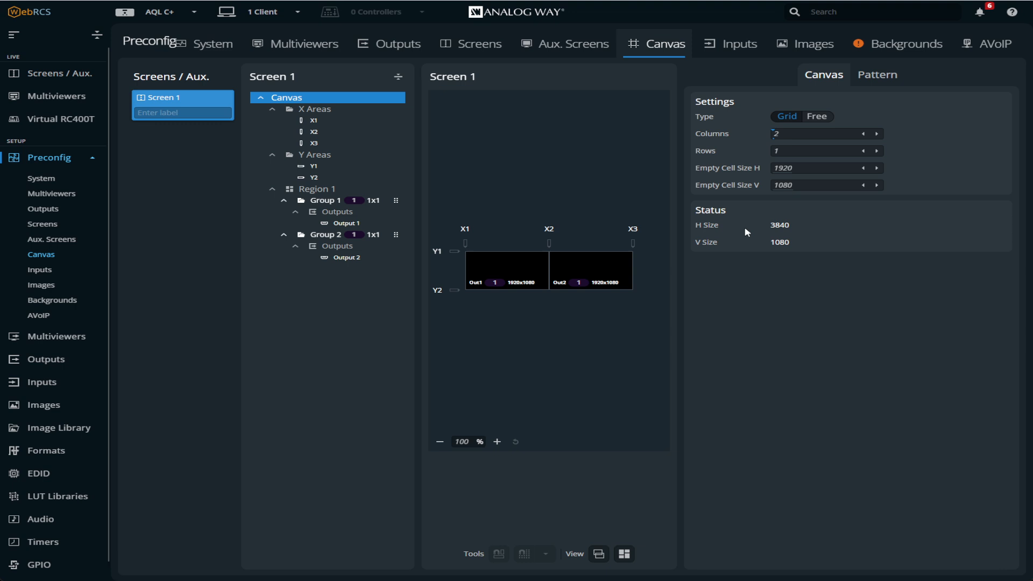
mouse_move(530, 190)
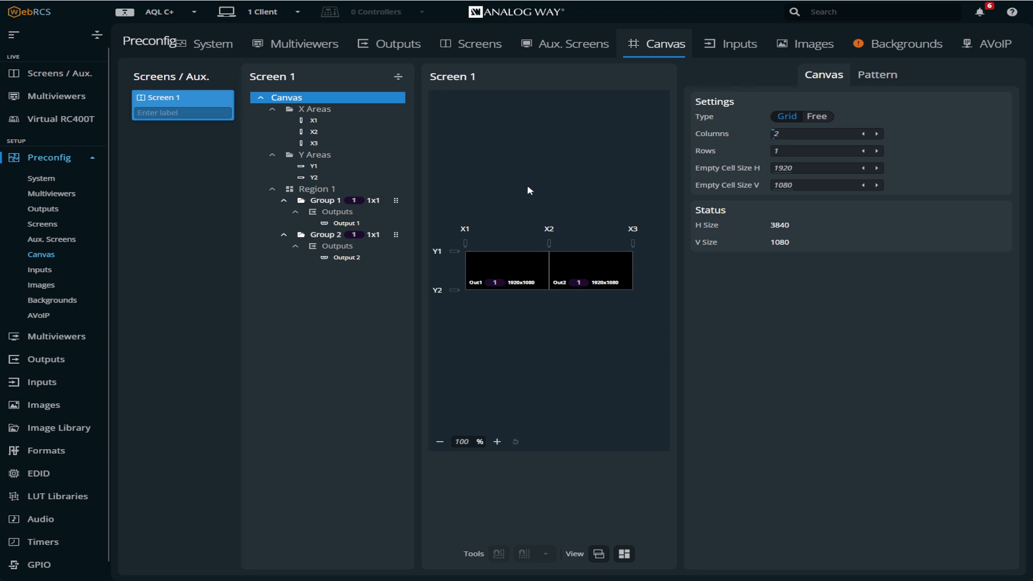
Step: Inspect the X1 and X2 area settings between the outputs
click(314, 132)
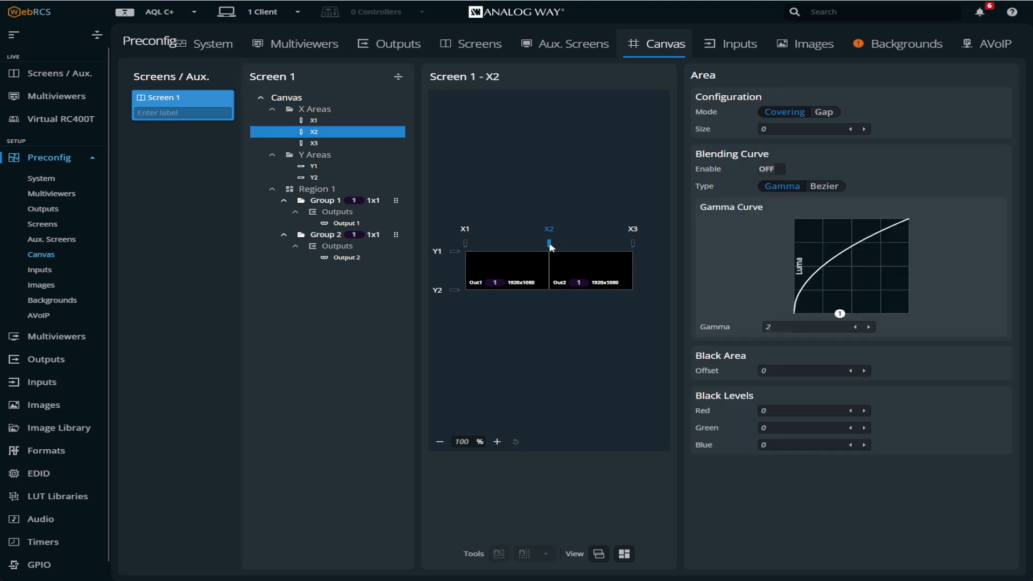
click(313, 120)
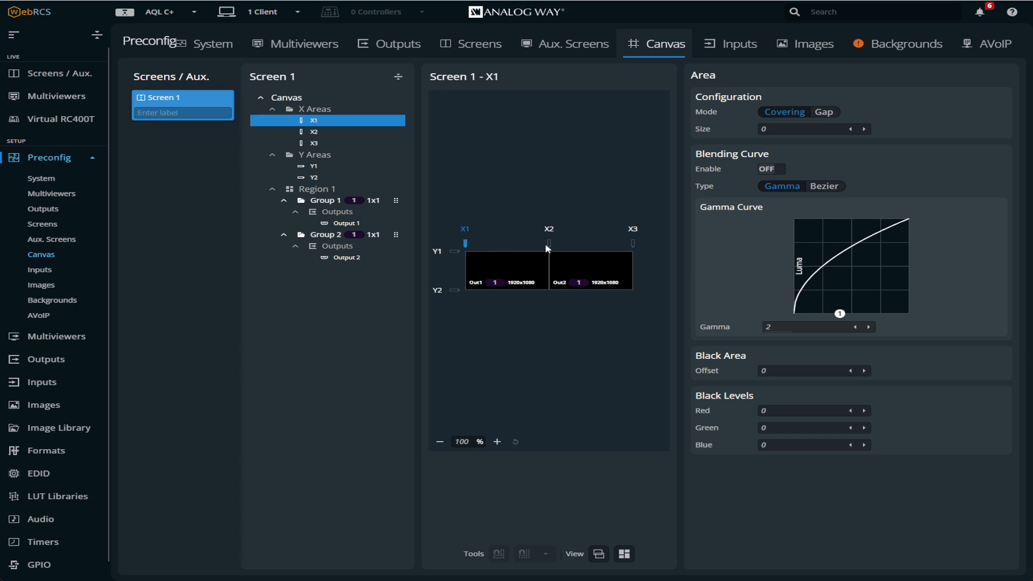
click(315, 131)
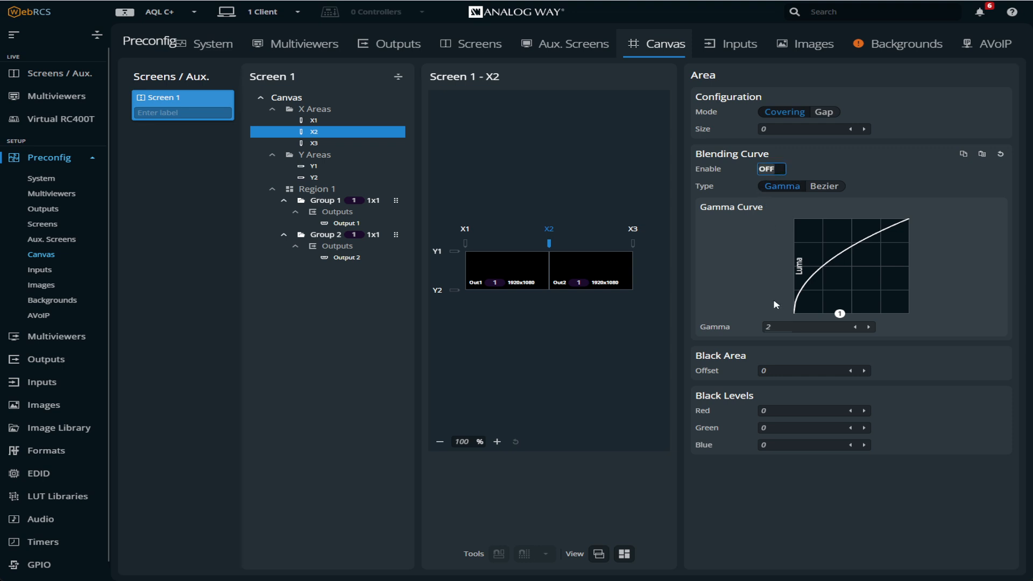
mouse_move(690, 228)
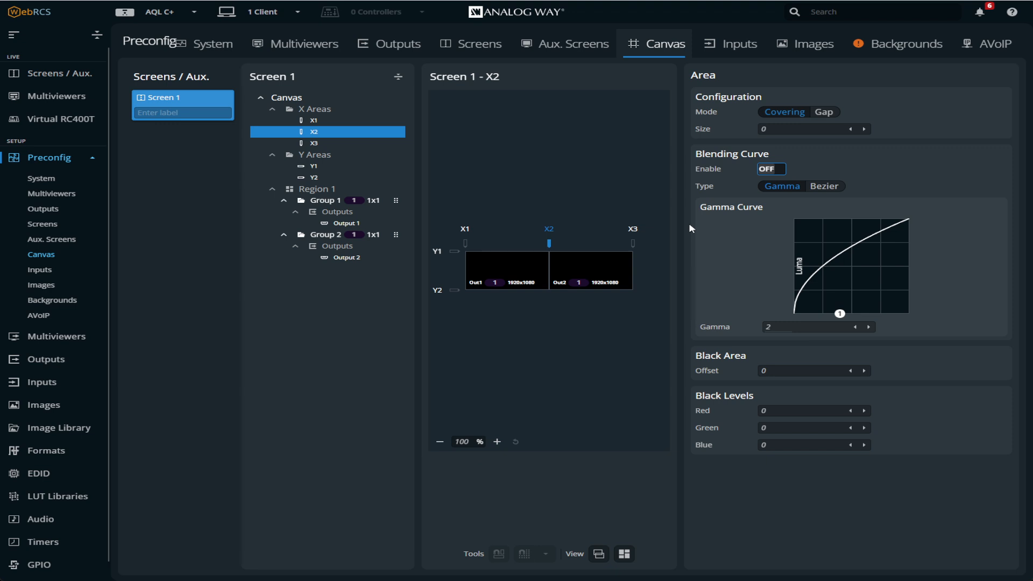
mouse_move(730, 168)
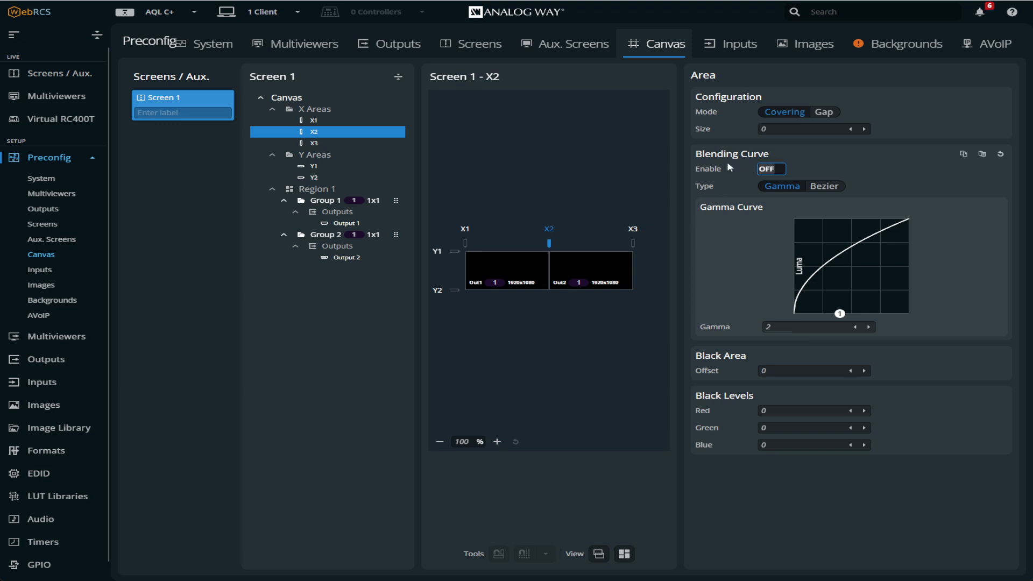
mouse_move(811, 123)
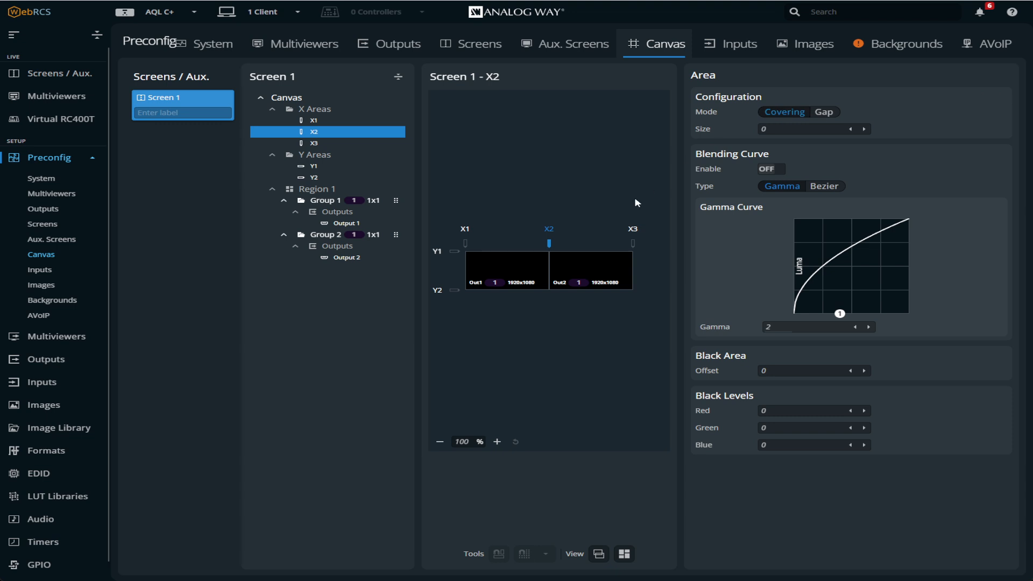
mouse_move(592, 238)
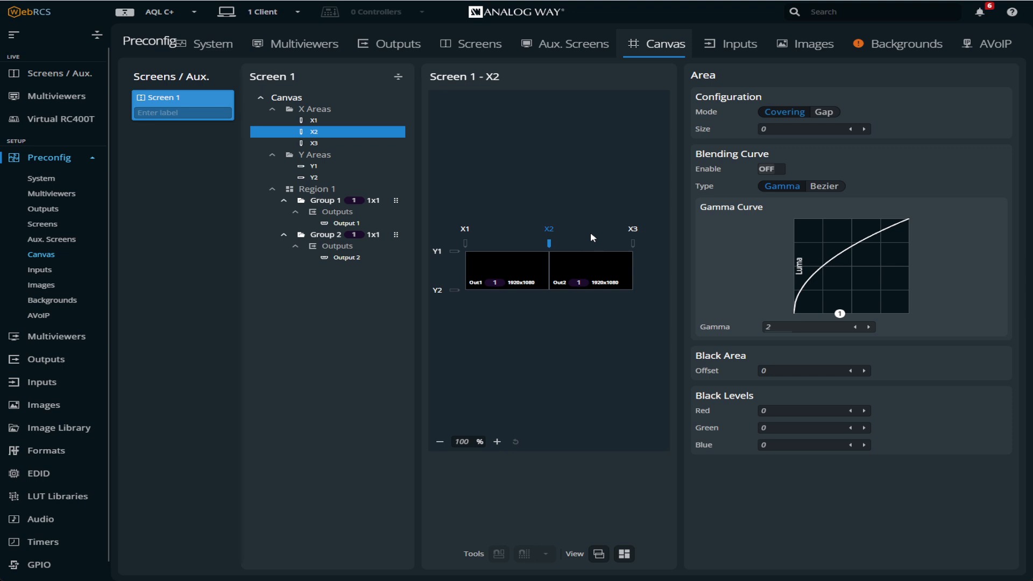
Step: Enable the Screen 1 canvas test pattern, leaving the pattern at None
click(286, 98)
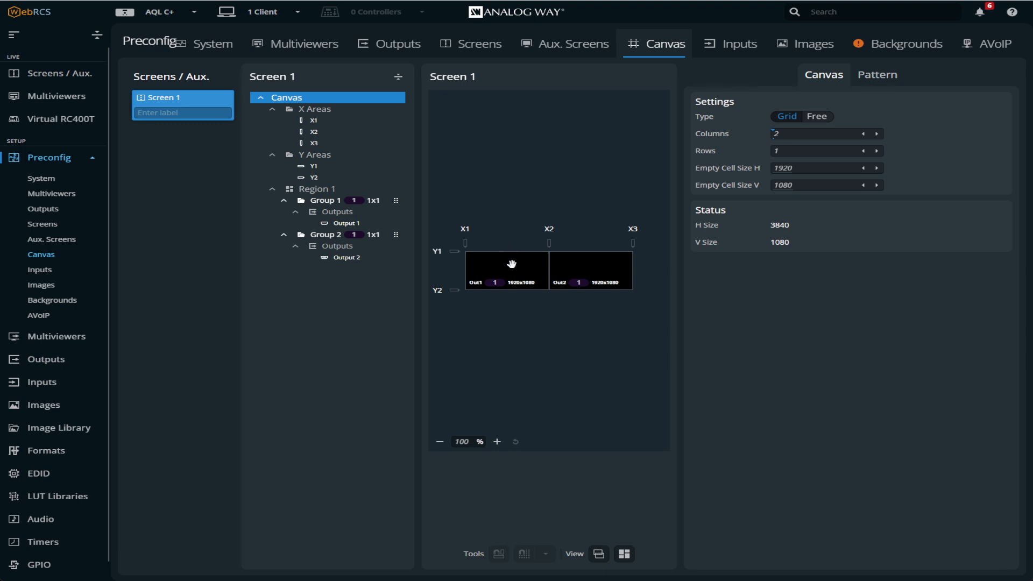
click(878, 74)
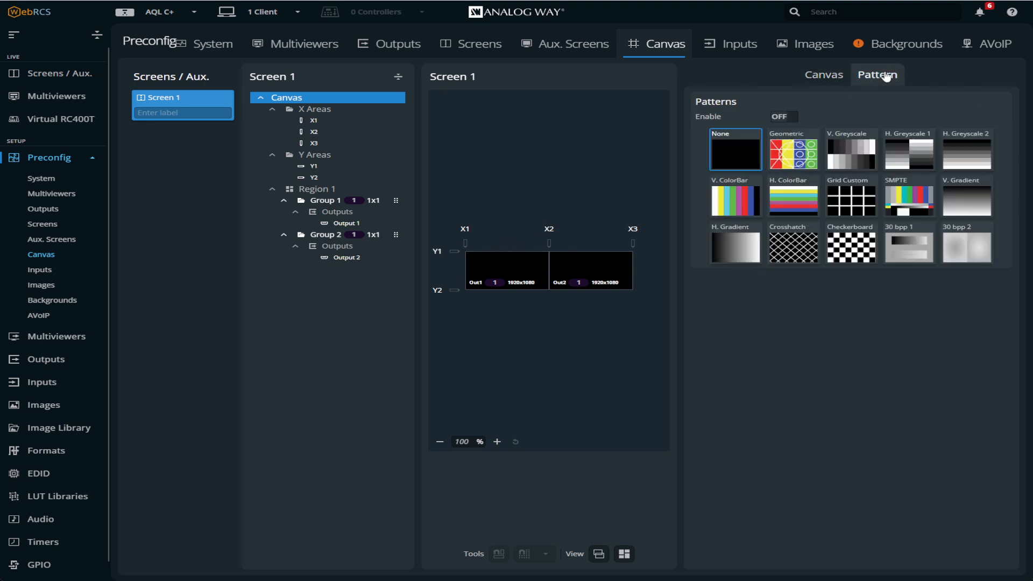
click(782, 116)
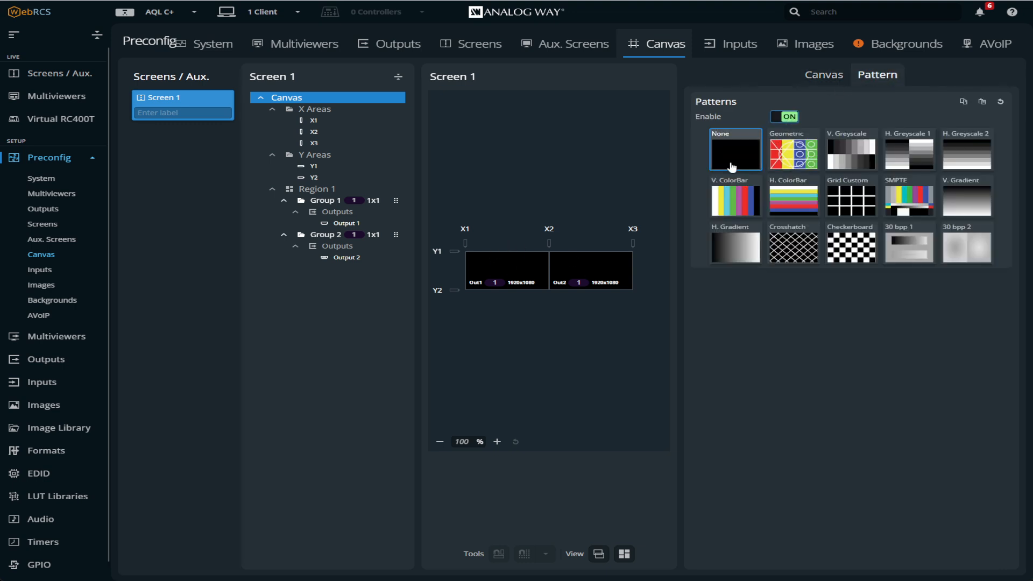
mouse_move(479, 256)
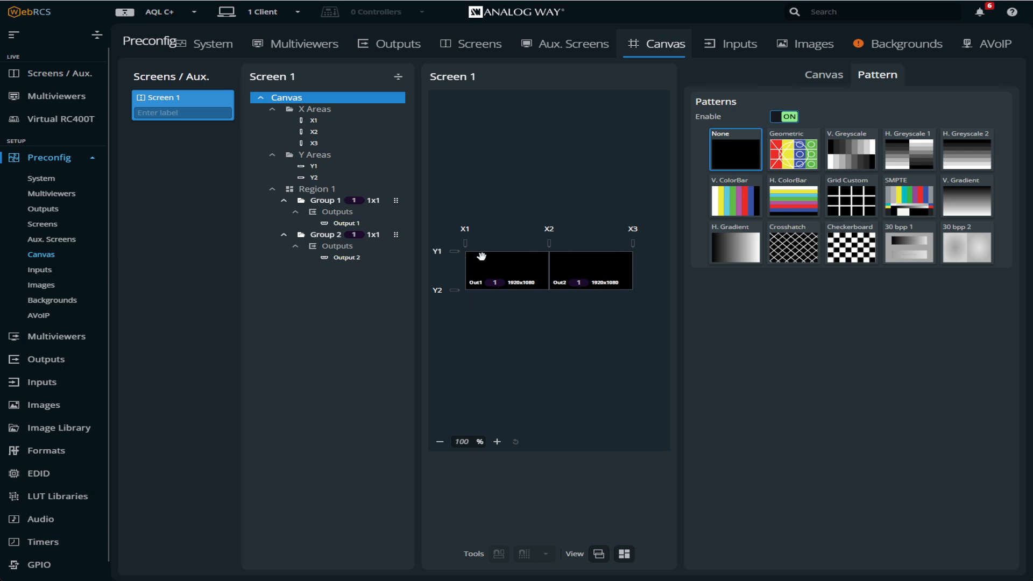
Step: Set S1's program so Layer 1 shows Input 2 left and Layer 2 shows Input 4 right
click(784, 116)
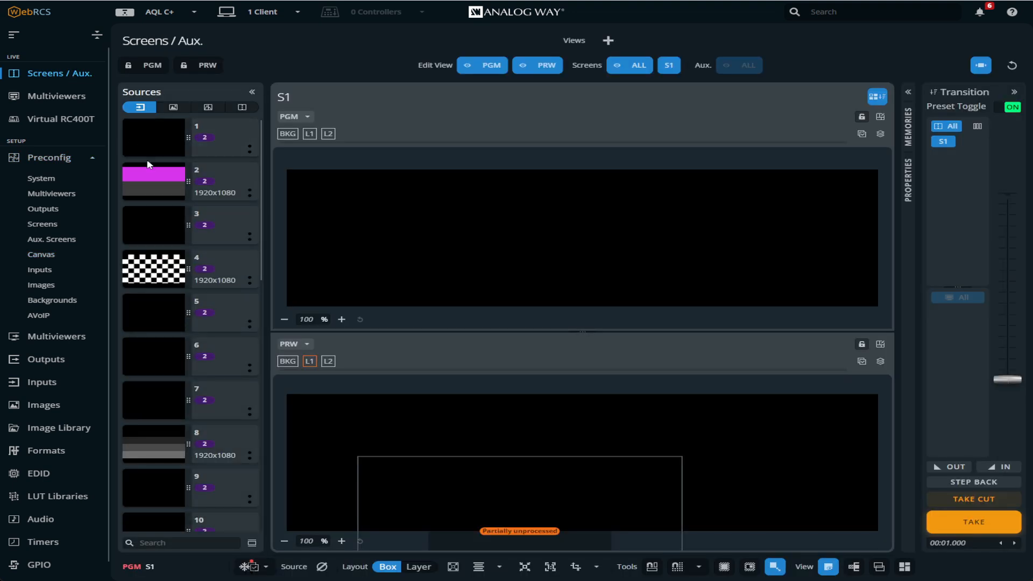
click(310, 133)
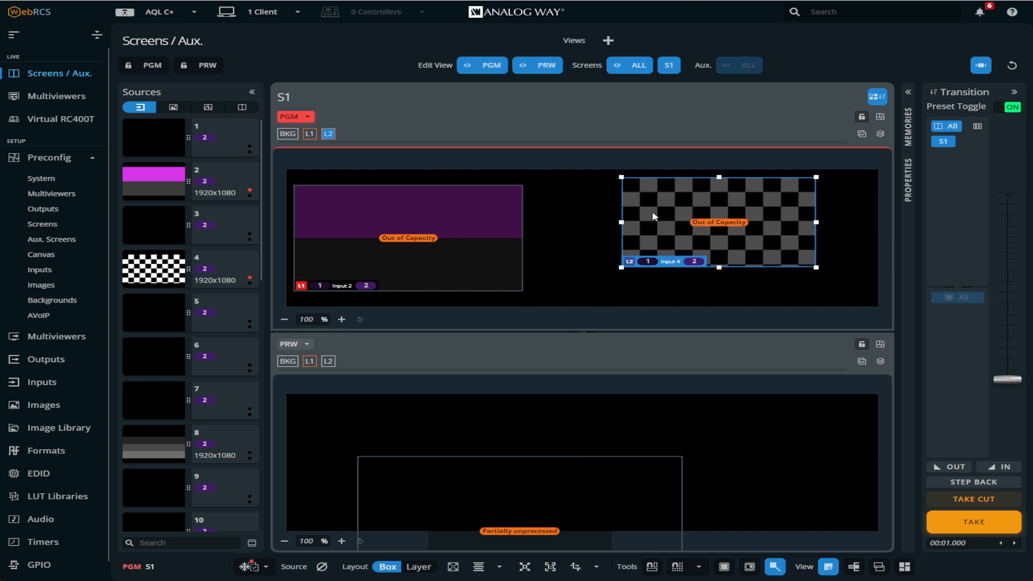
mouse_move(637, 233)
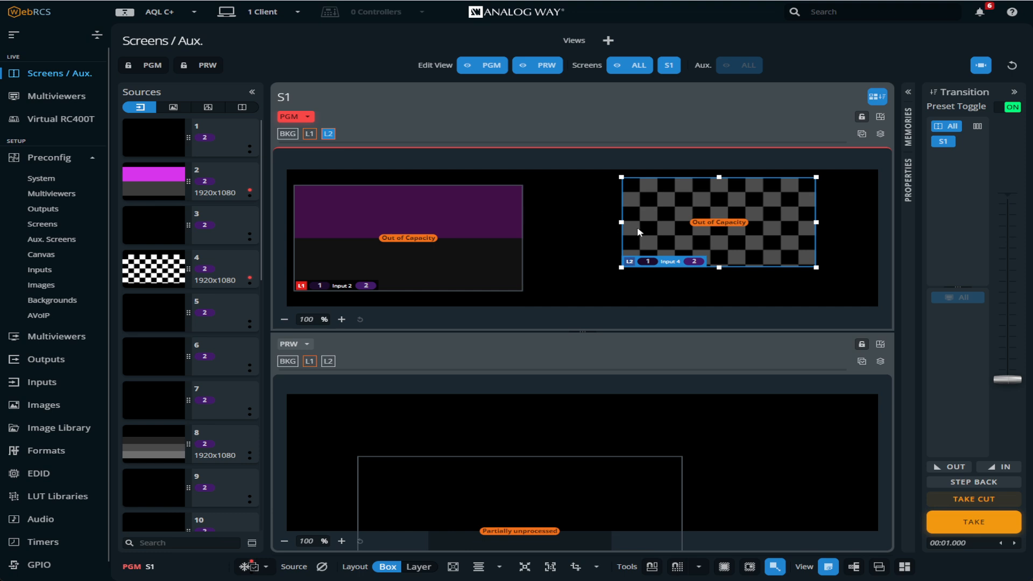
mouse_move(463, 227)
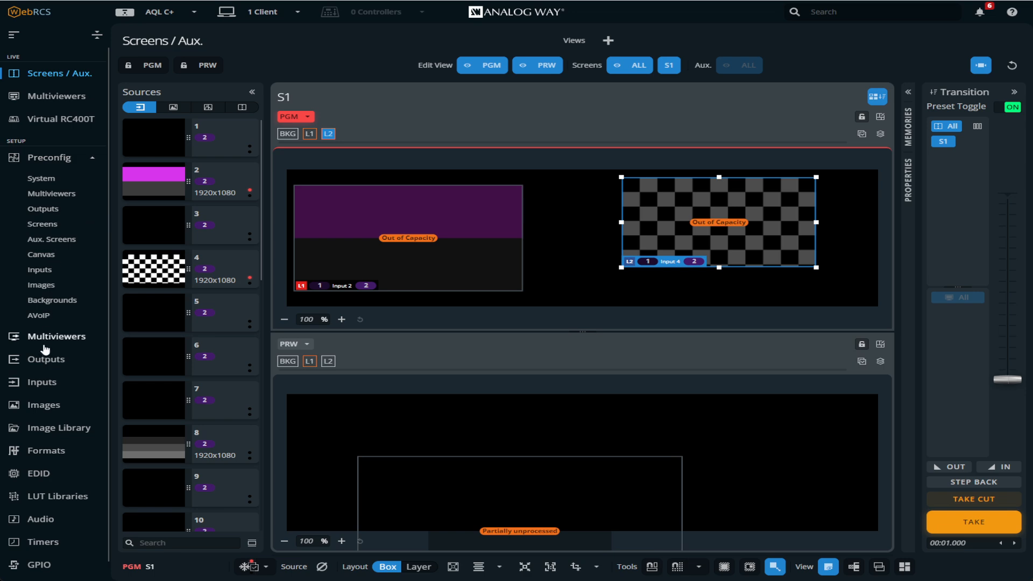
Step: Review the inputs preconfiguration overview, listing In2 as 1080p 30Hz and In4 as 1080p 60Hz
click(38, 269)
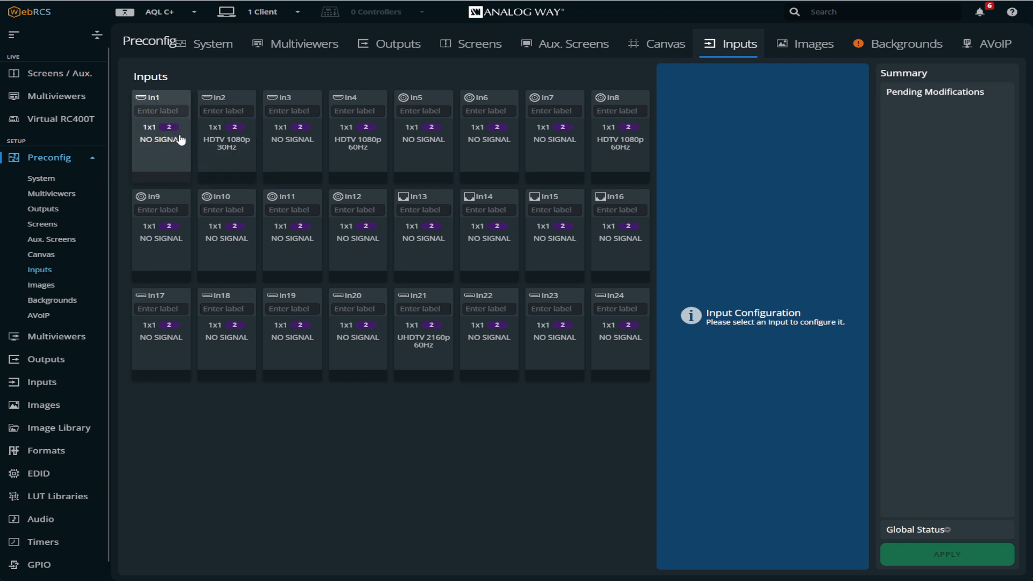
mouse_move(112, 128)
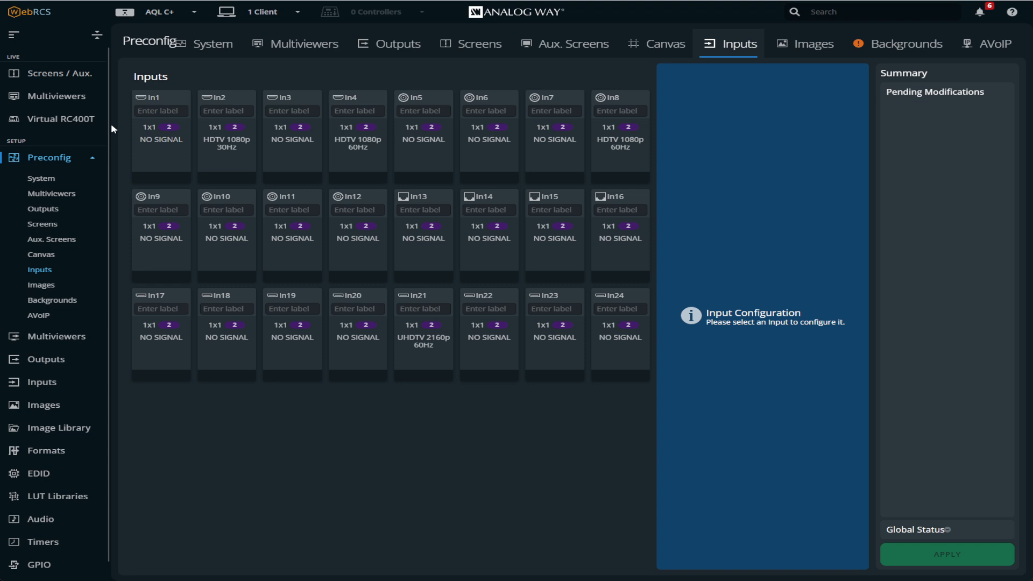
click(61, 73)
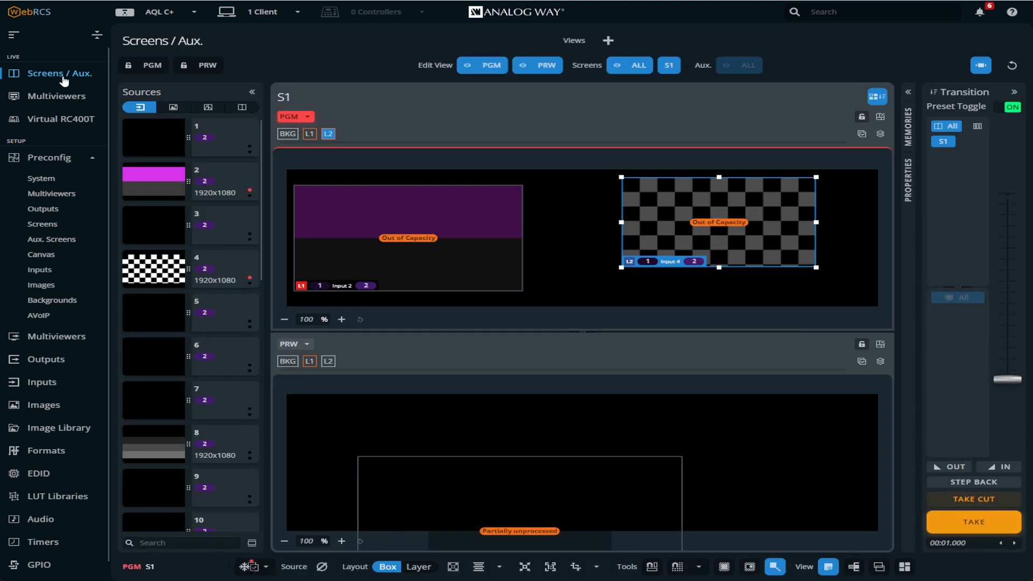
mouse_move(65, 159)
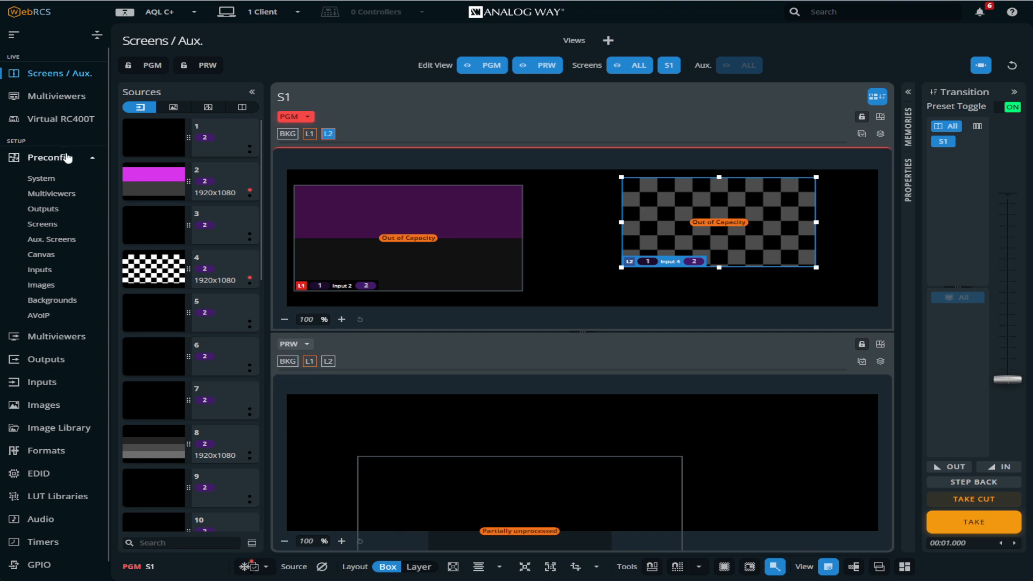
click(38, 269)
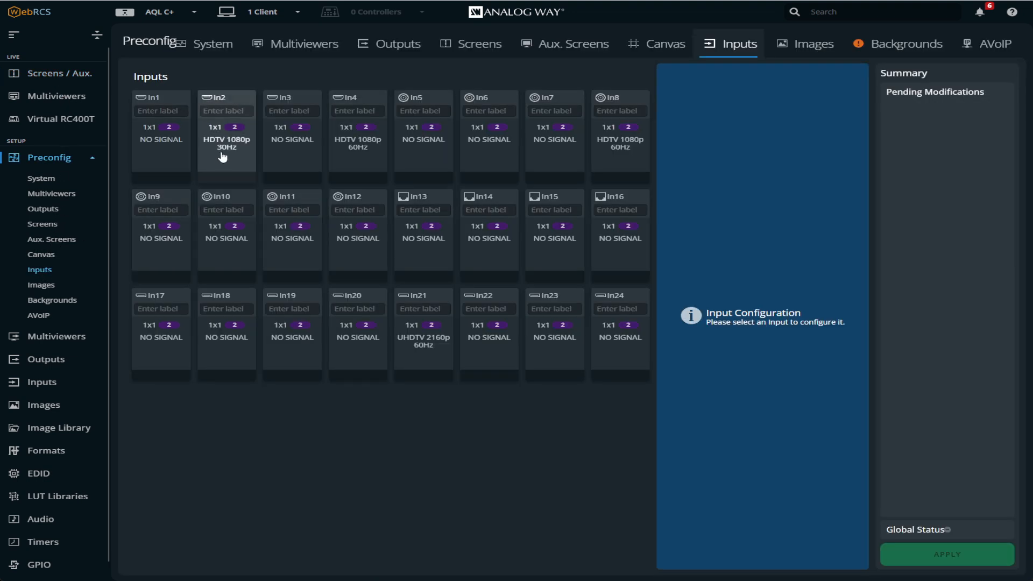
mouse_move(63, 73)
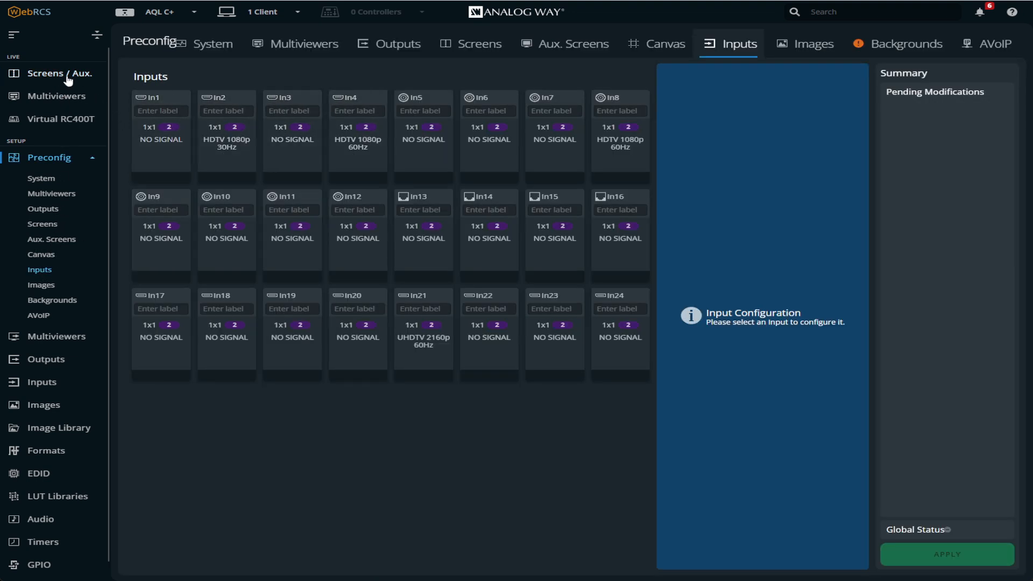
click(60, 73)
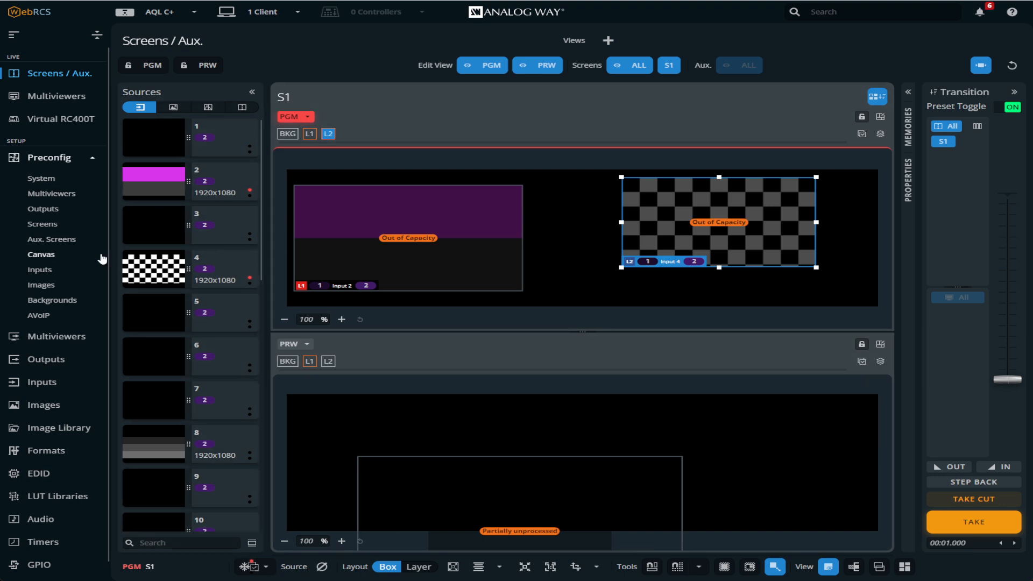
mouse_move(41, 259)
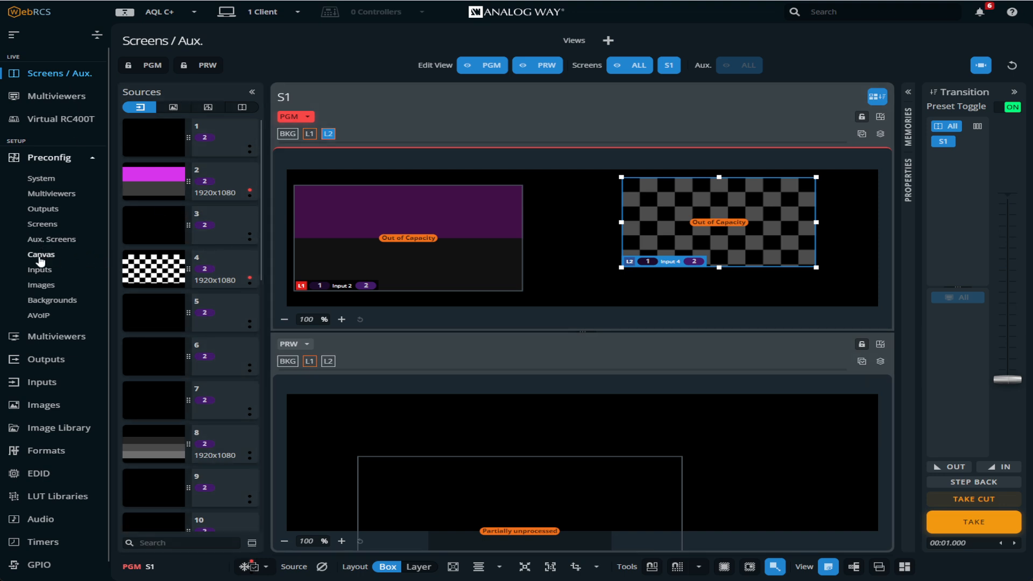
click(38, 269)
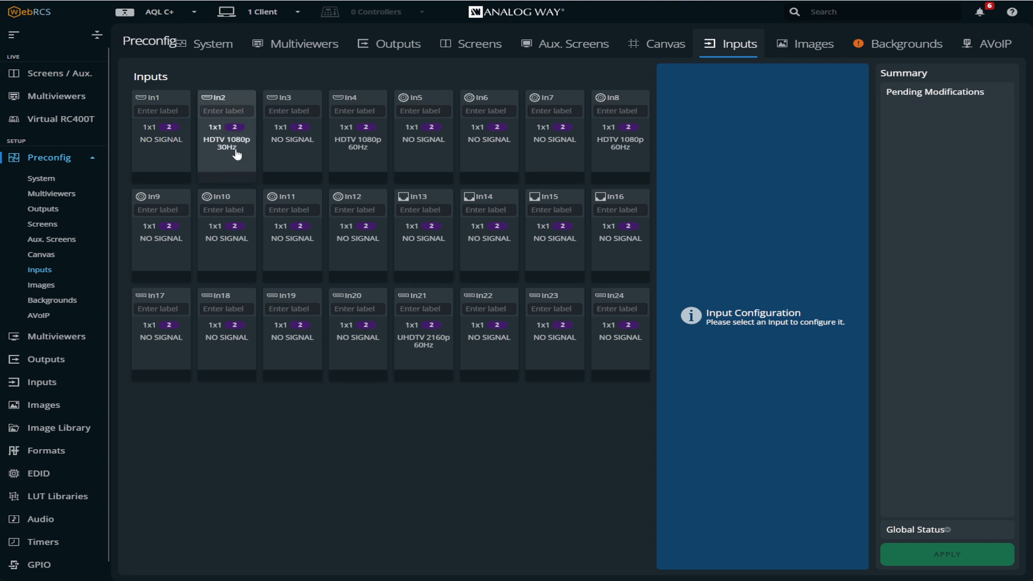
Step: Set Inputs 2 and 4 to expect HDTV 1080p signals at capacity 1
click(226, 135)
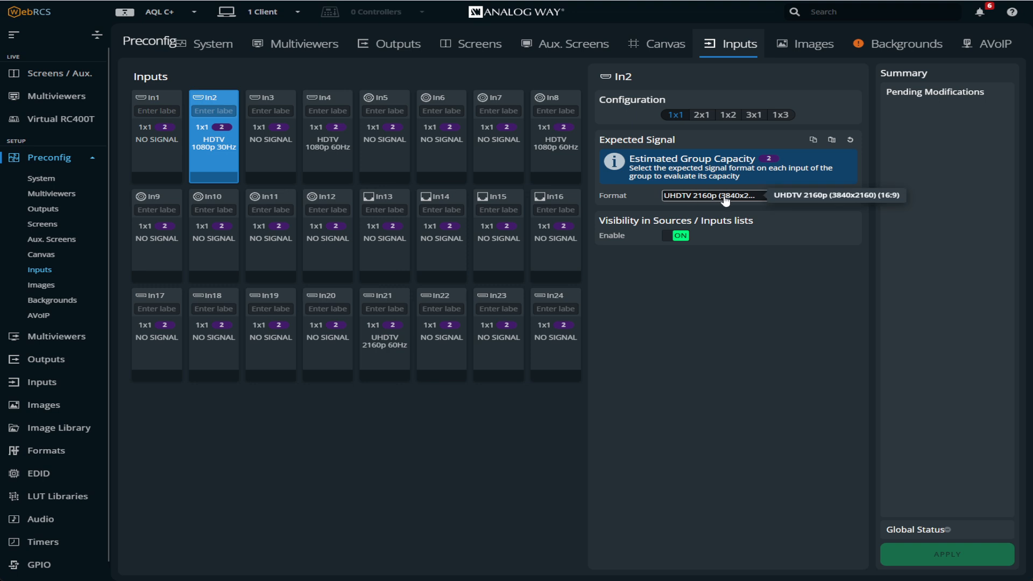
click(713, 196)
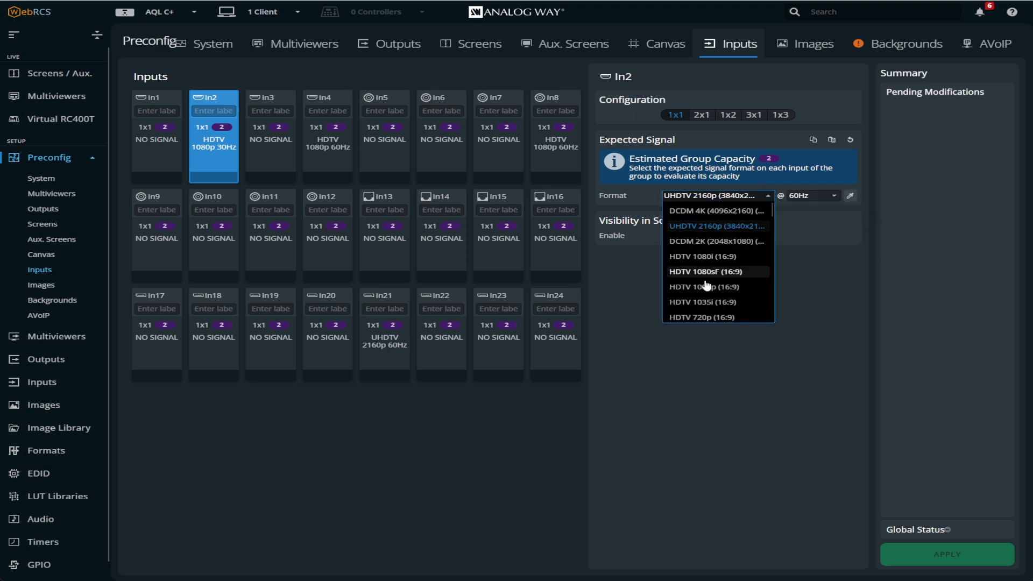
click(383, 139)
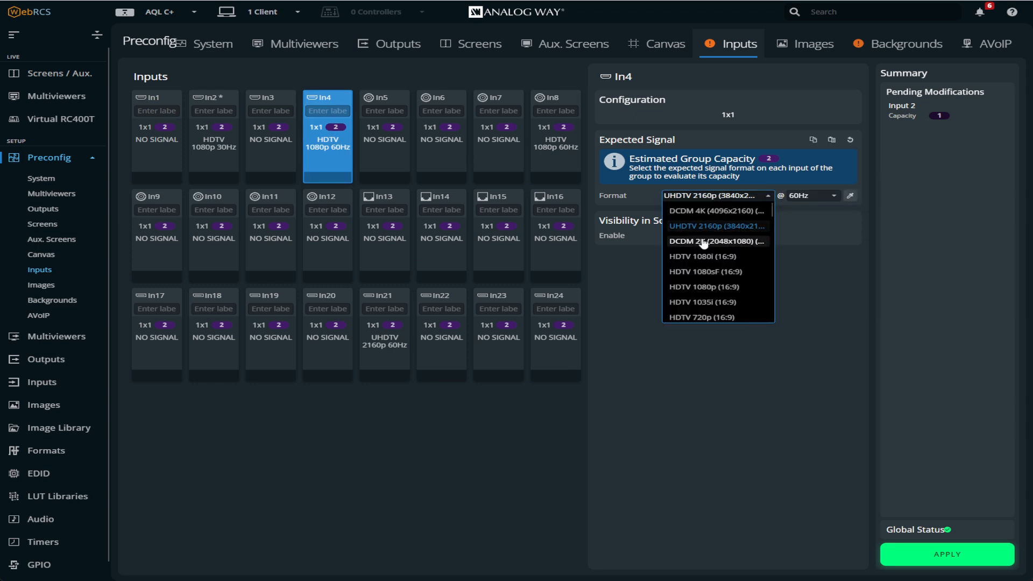
click(703, 286)
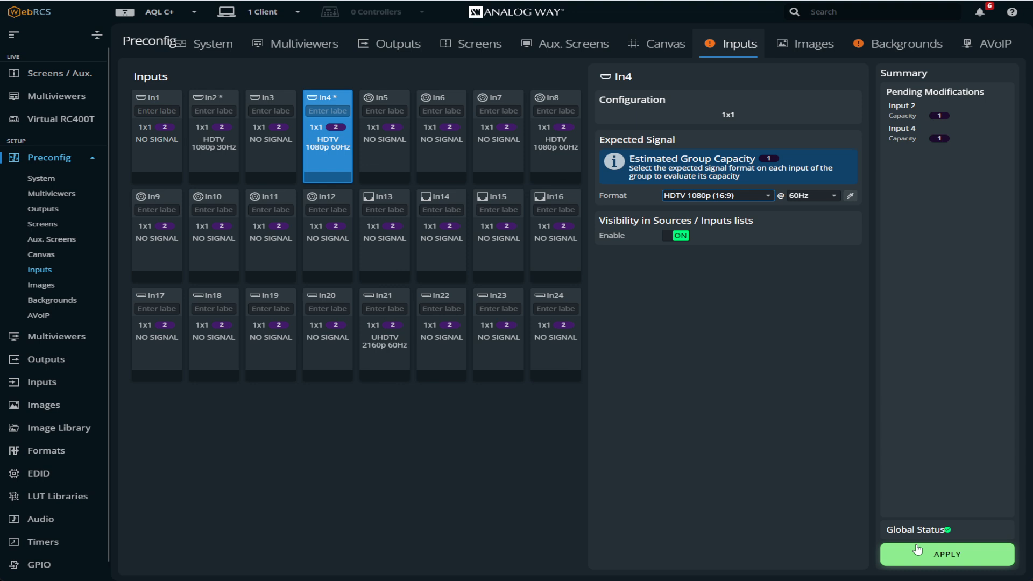
Step: Apply the pending capacity changes and return to the Screens / Aux layout view
click(947, 554)
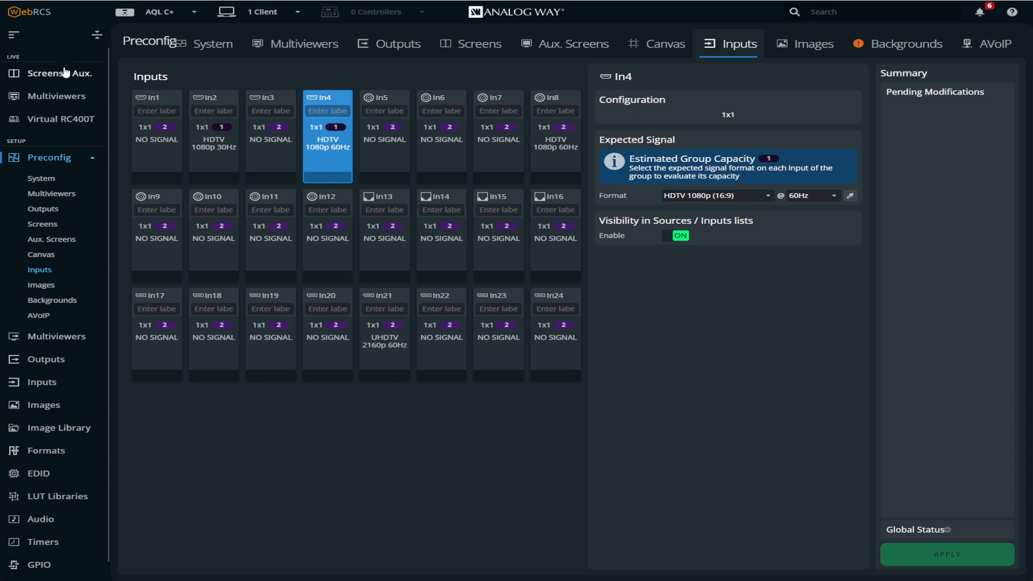
click(59, 73)
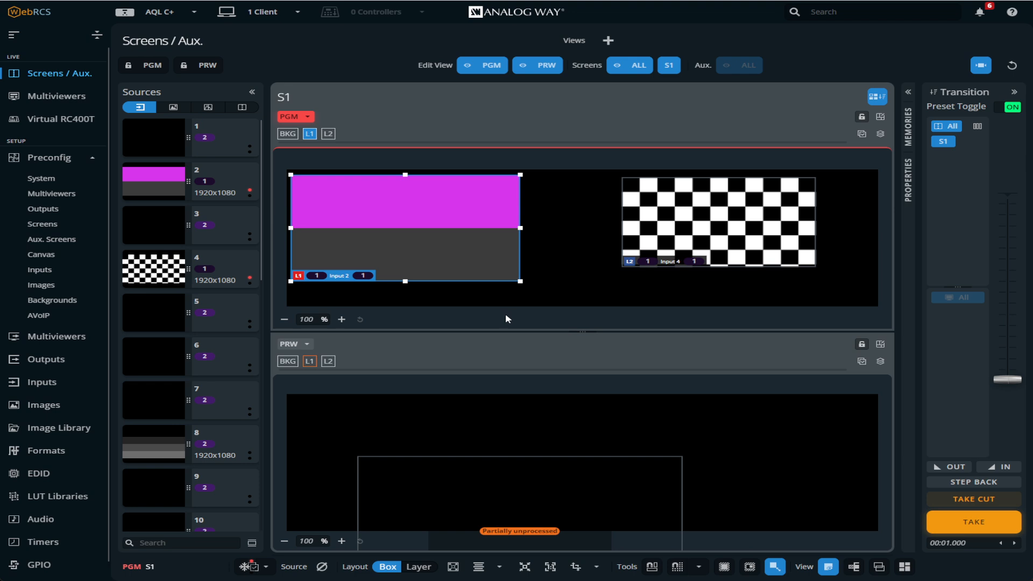
mouse_move(496, 313)
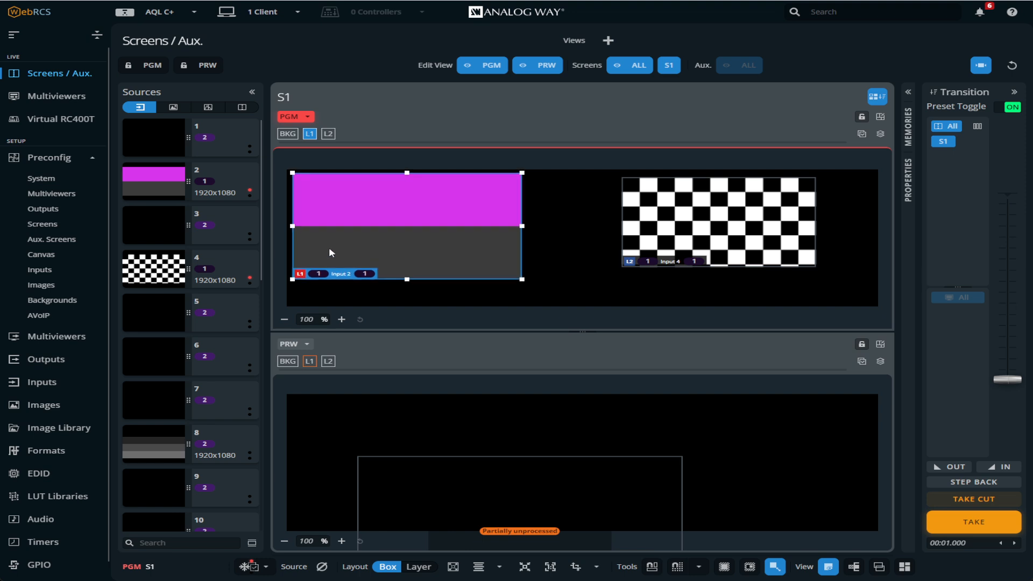
mouse_move(307, 190)
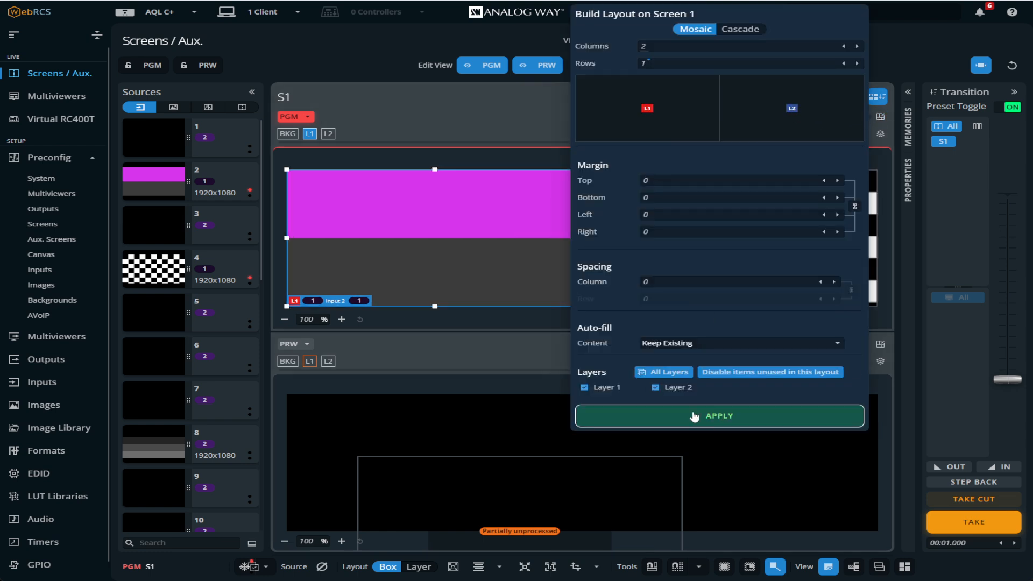
Step: Build a Mosaic layout of 2 columns by 1 row on Screen 1 and apply it
click(719, 415)
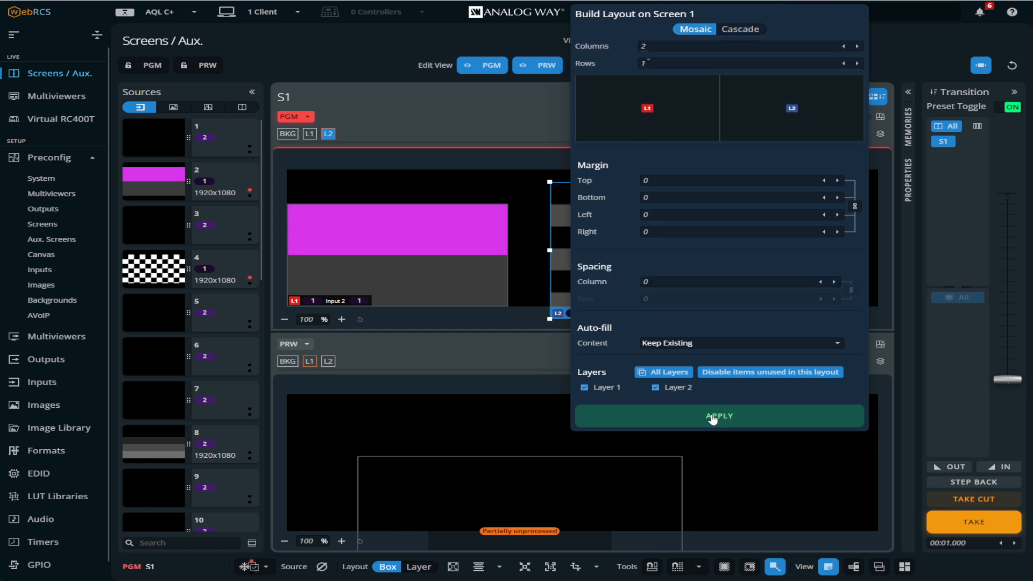
click(719, 416)
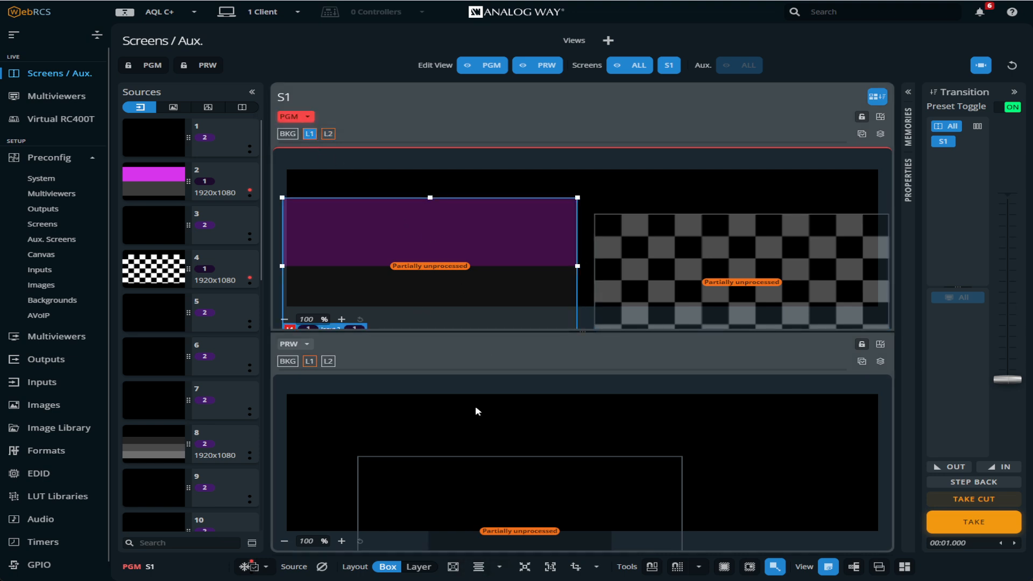
mouse_move(652, 567)
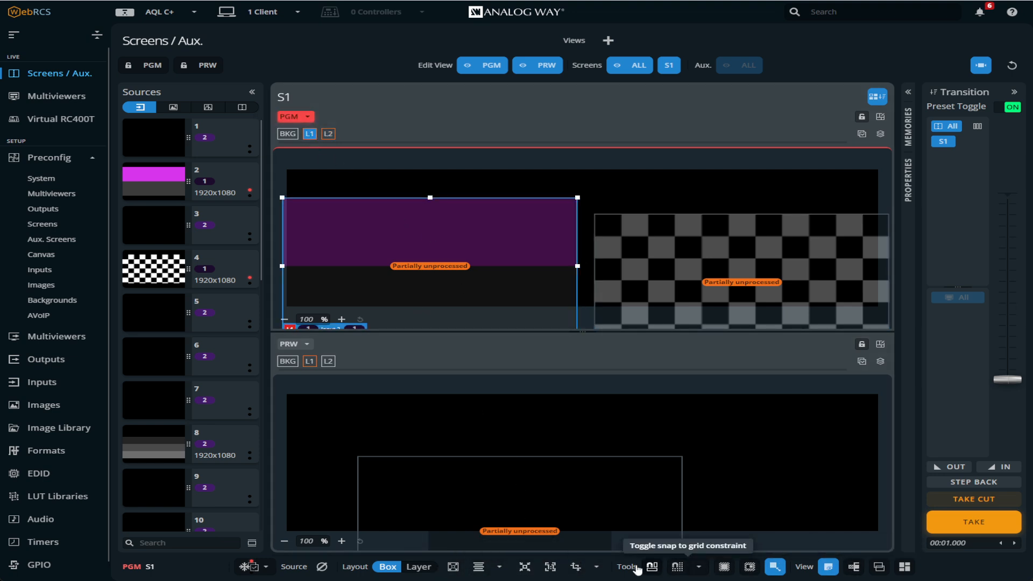
Step: Reset the Input 2 layer via full screen then native size and align it top-left
click(453, 567)
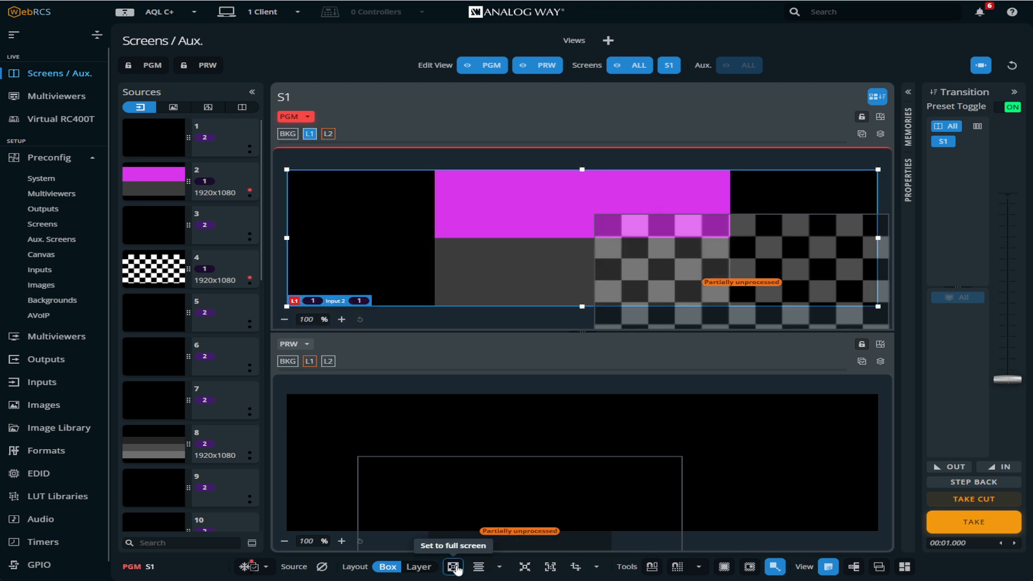
click(479, 567)
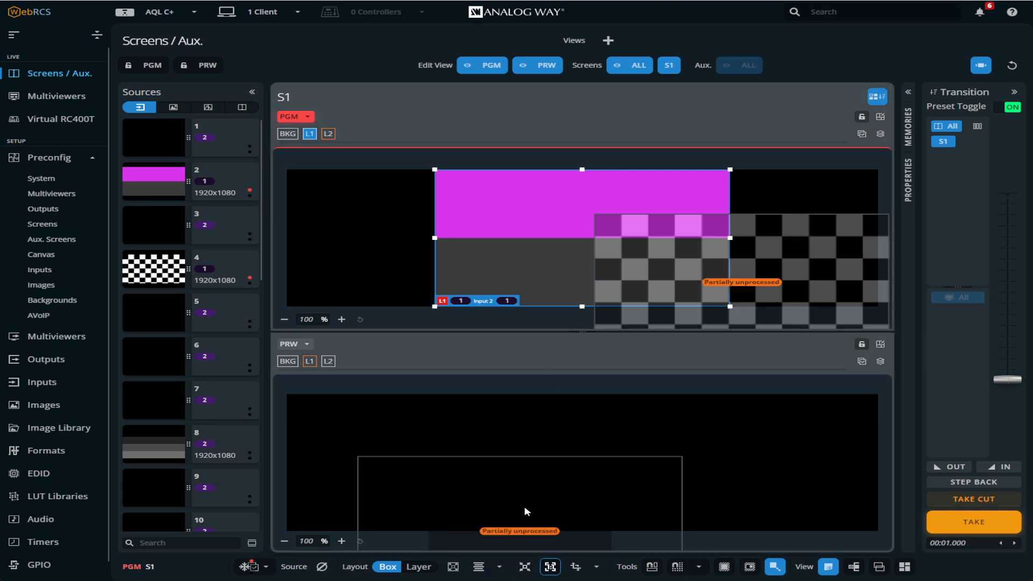
click(478, 567)
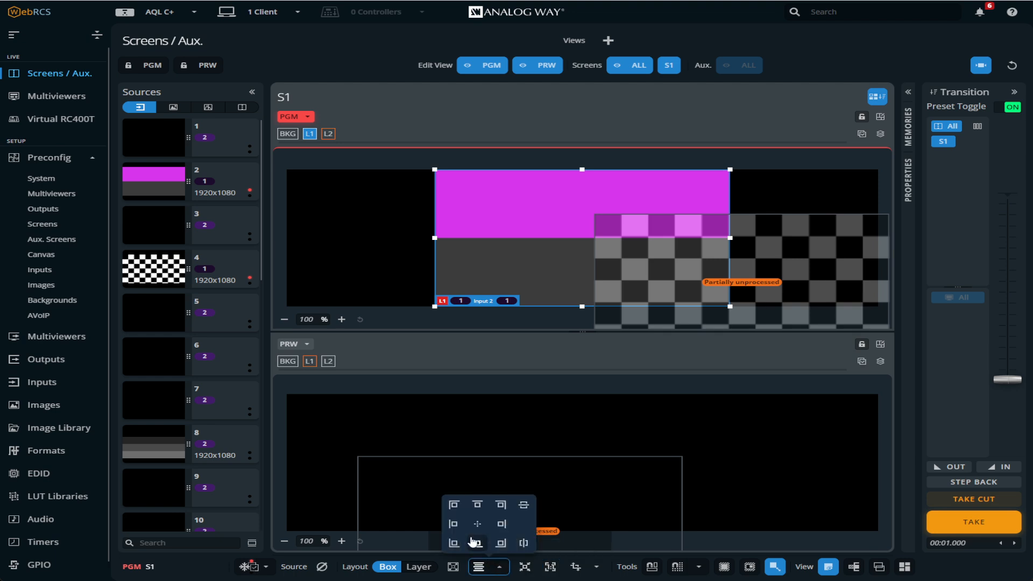
click(453, 505)
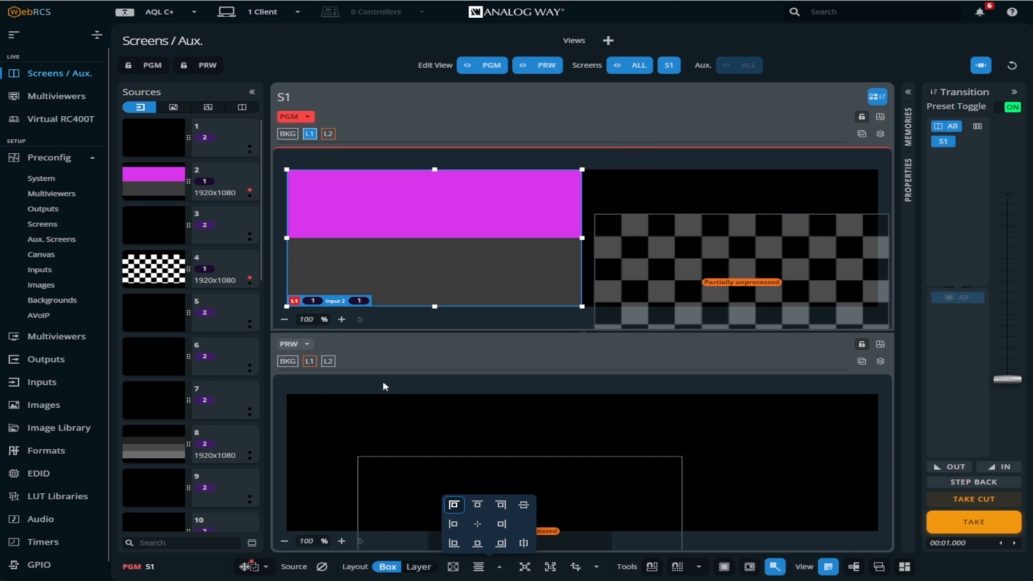
Step: Align the Input 4 checkerboard layer to the top-right corner
click(741, 267)
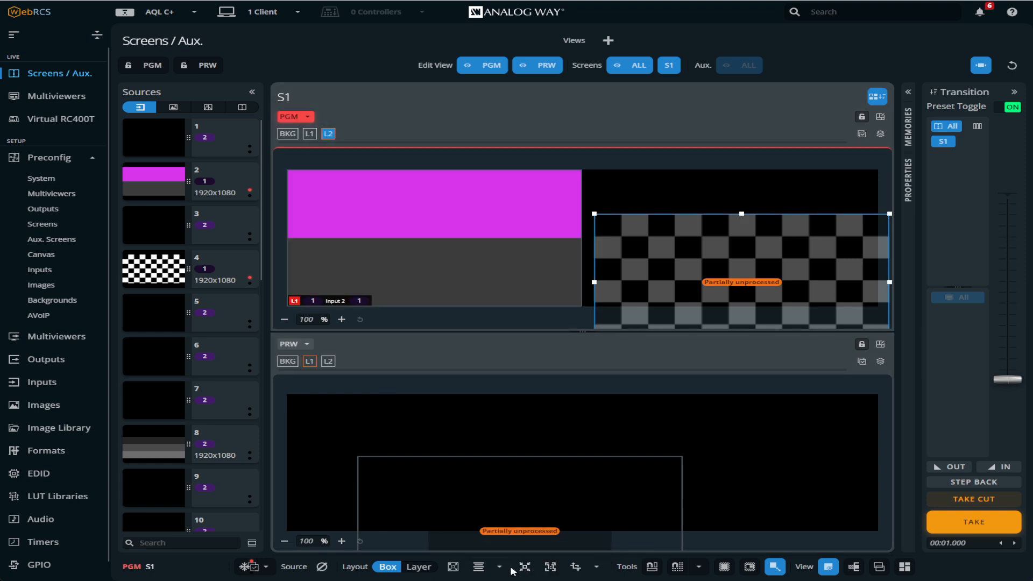
click(479, 567)
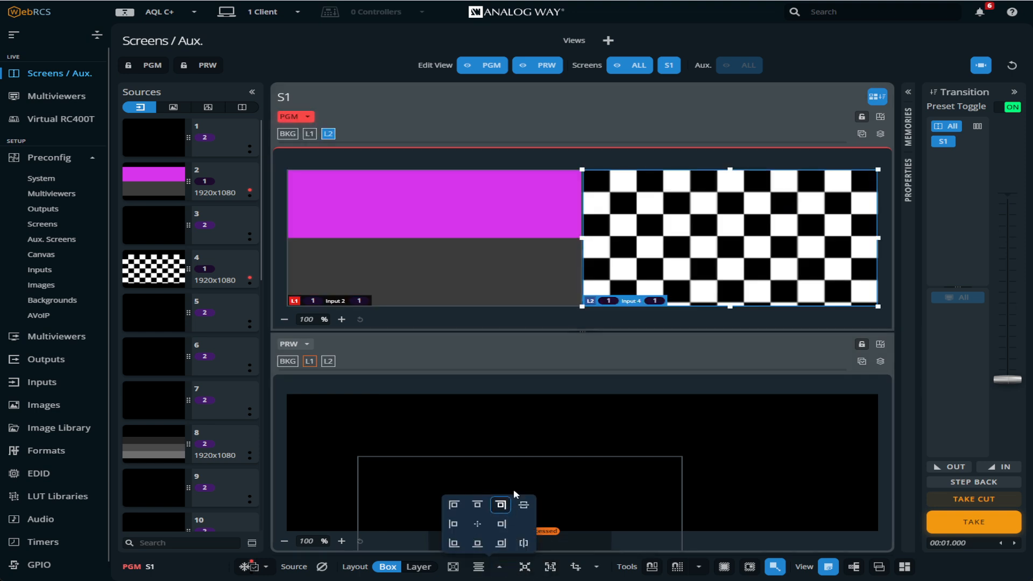
mouse_move(588, 427)
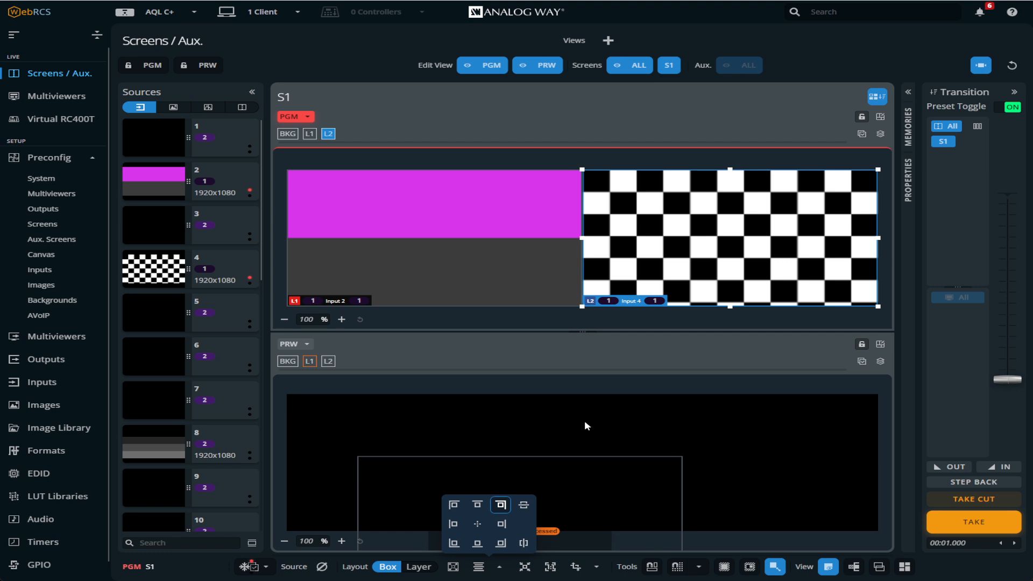
mouse_move(612, 400)
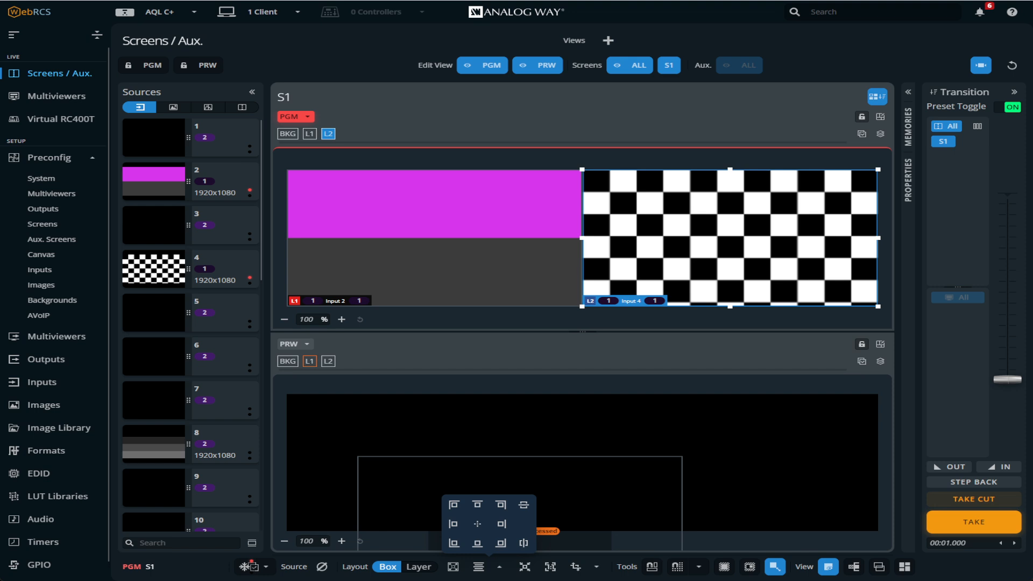
Step: Show the Screen 1 canvas setup: 2×1 grid of 3840×1080 with Out1 and Out2
click(40, 254)
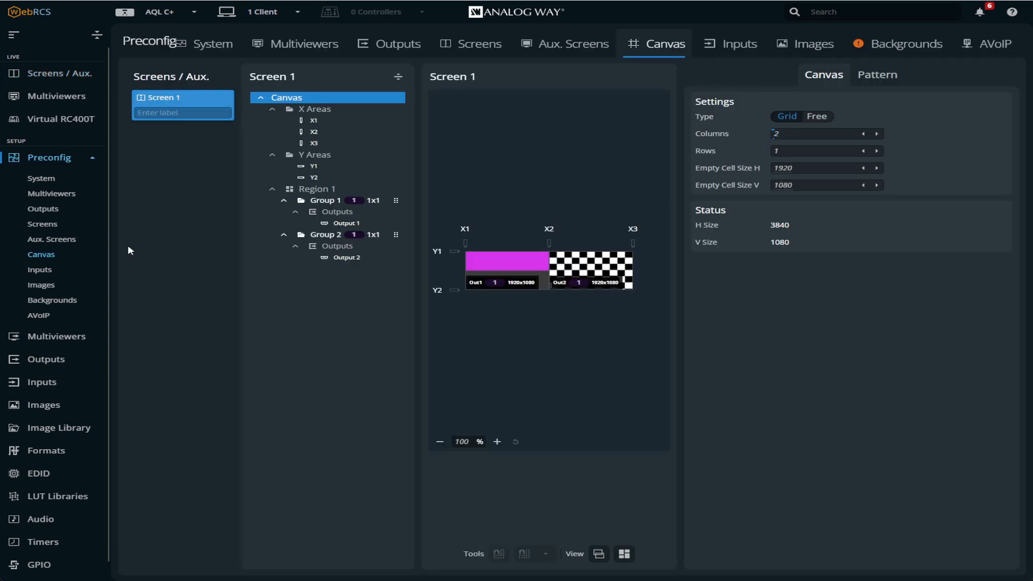